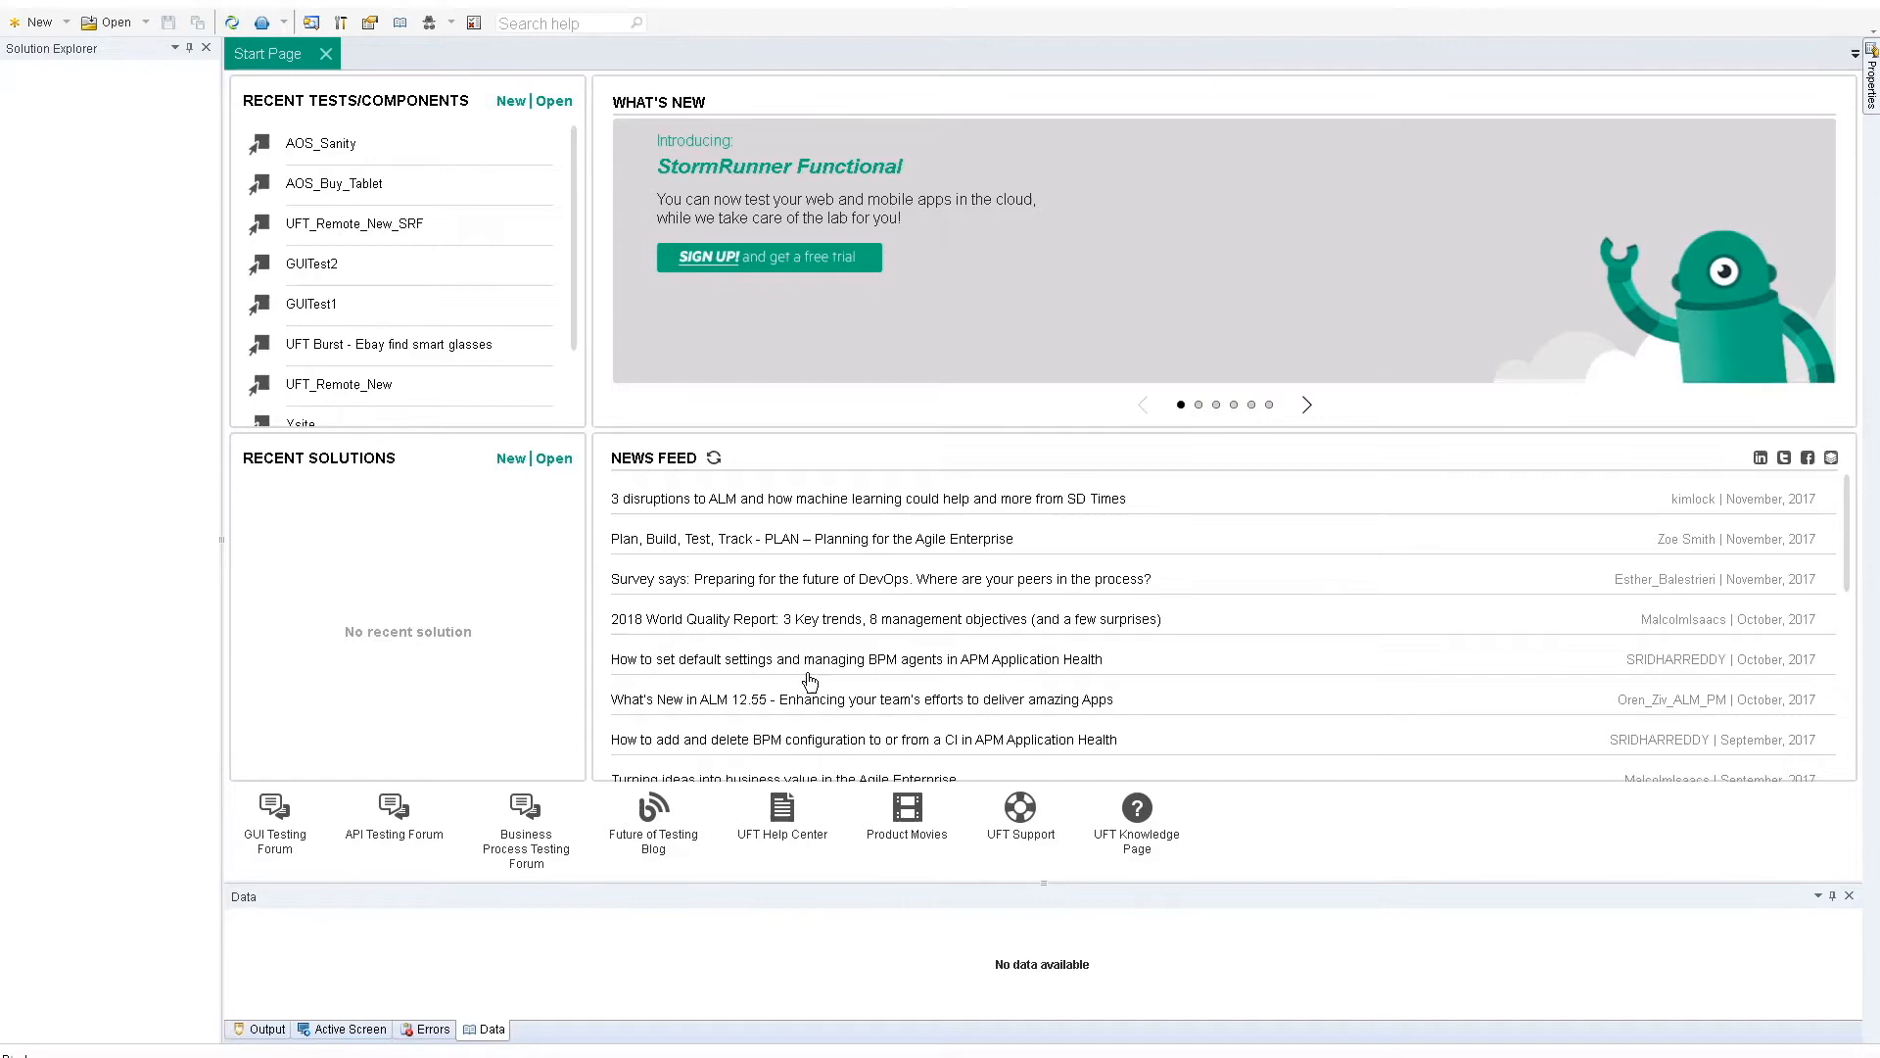
# Open AOS_Sanity from the Start Page's Recent Tests list
pyautogui.click(342, 143)
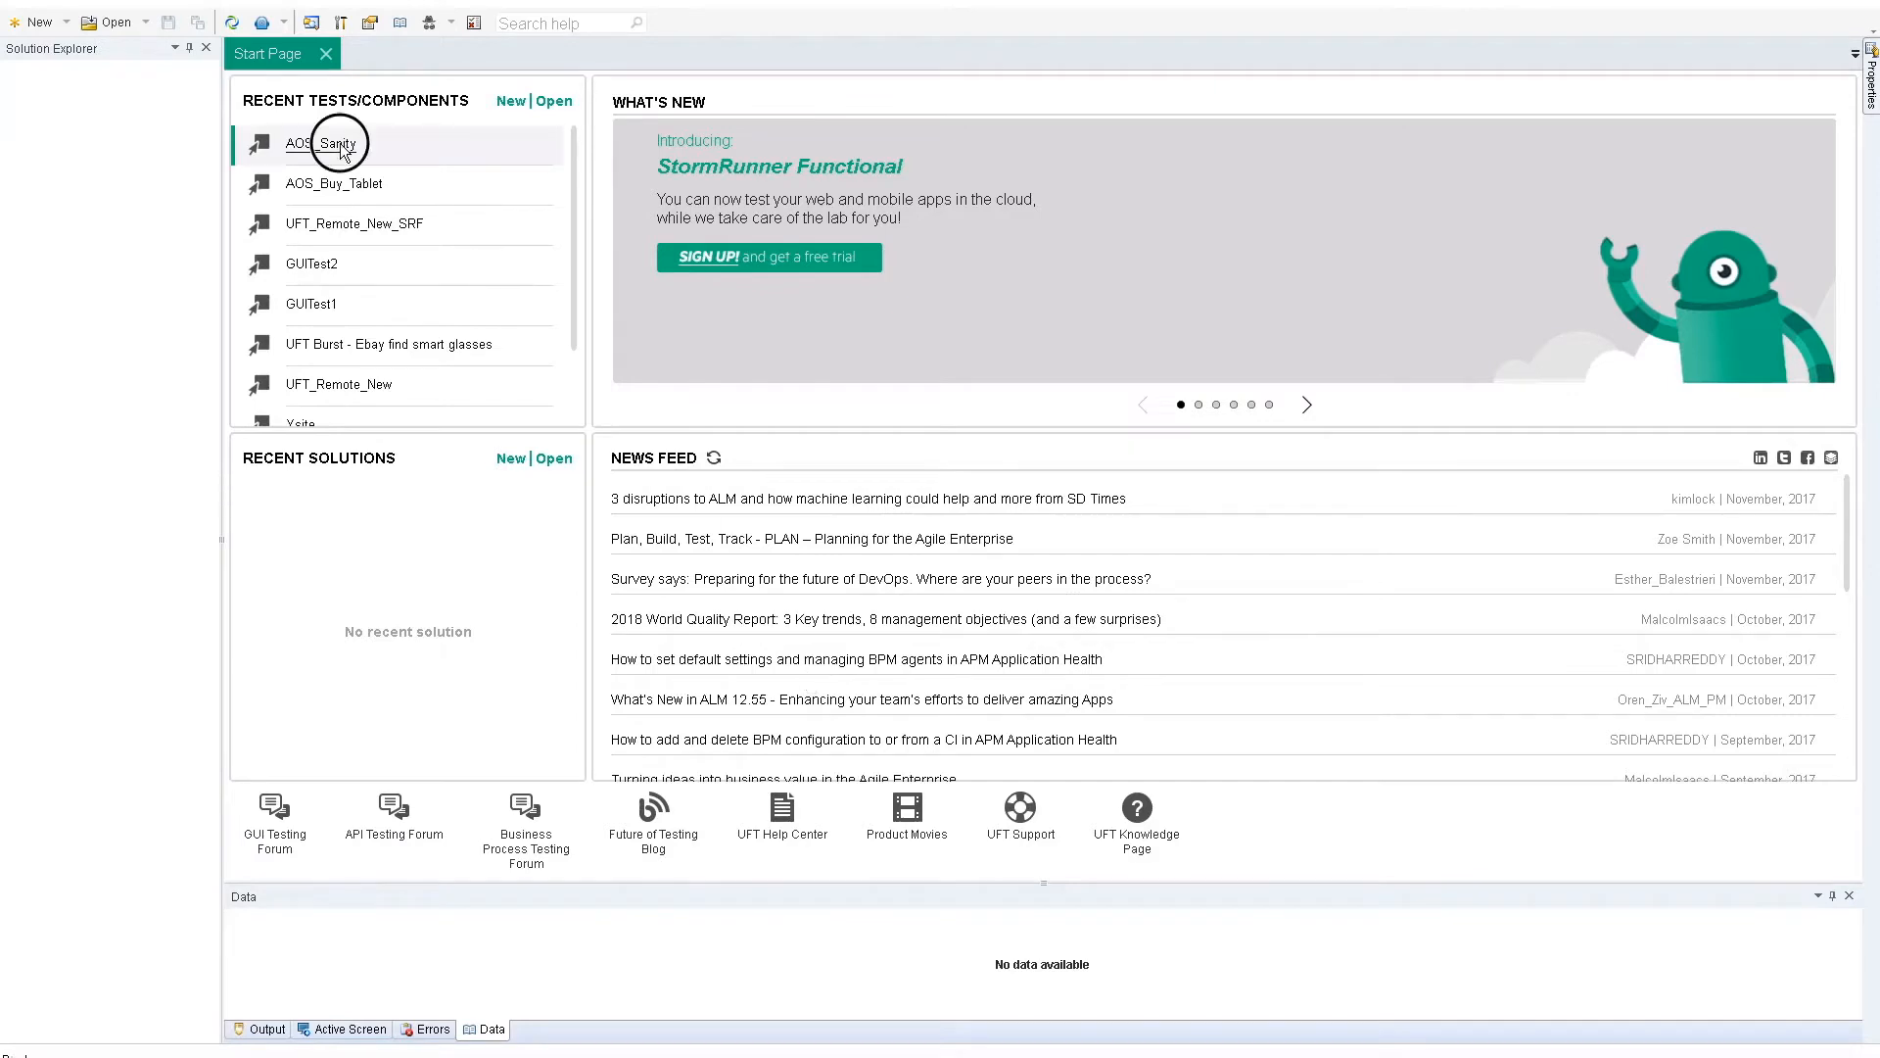
pyautogui.doubleClick(320, 144)
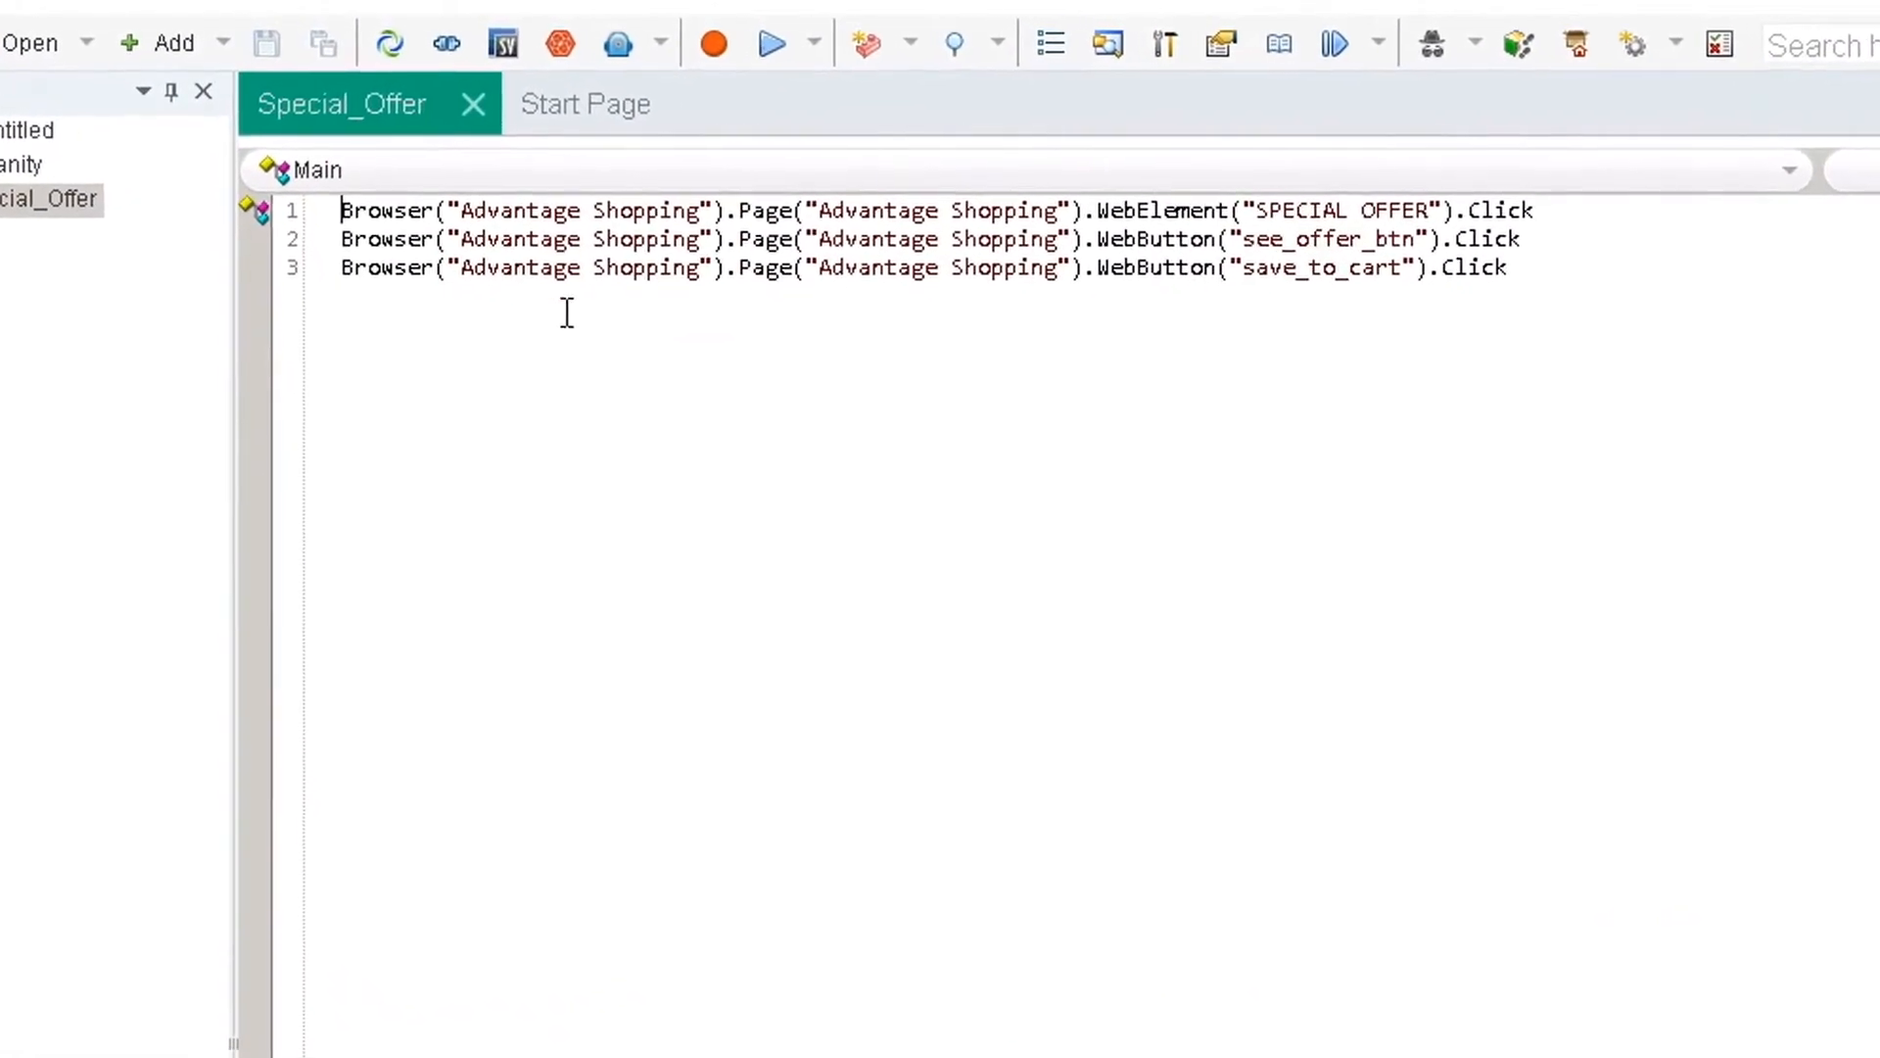
# Upload the active test to StormRunner Functional as the web test AOS_Sanity
pyautogui.click(674, 44)
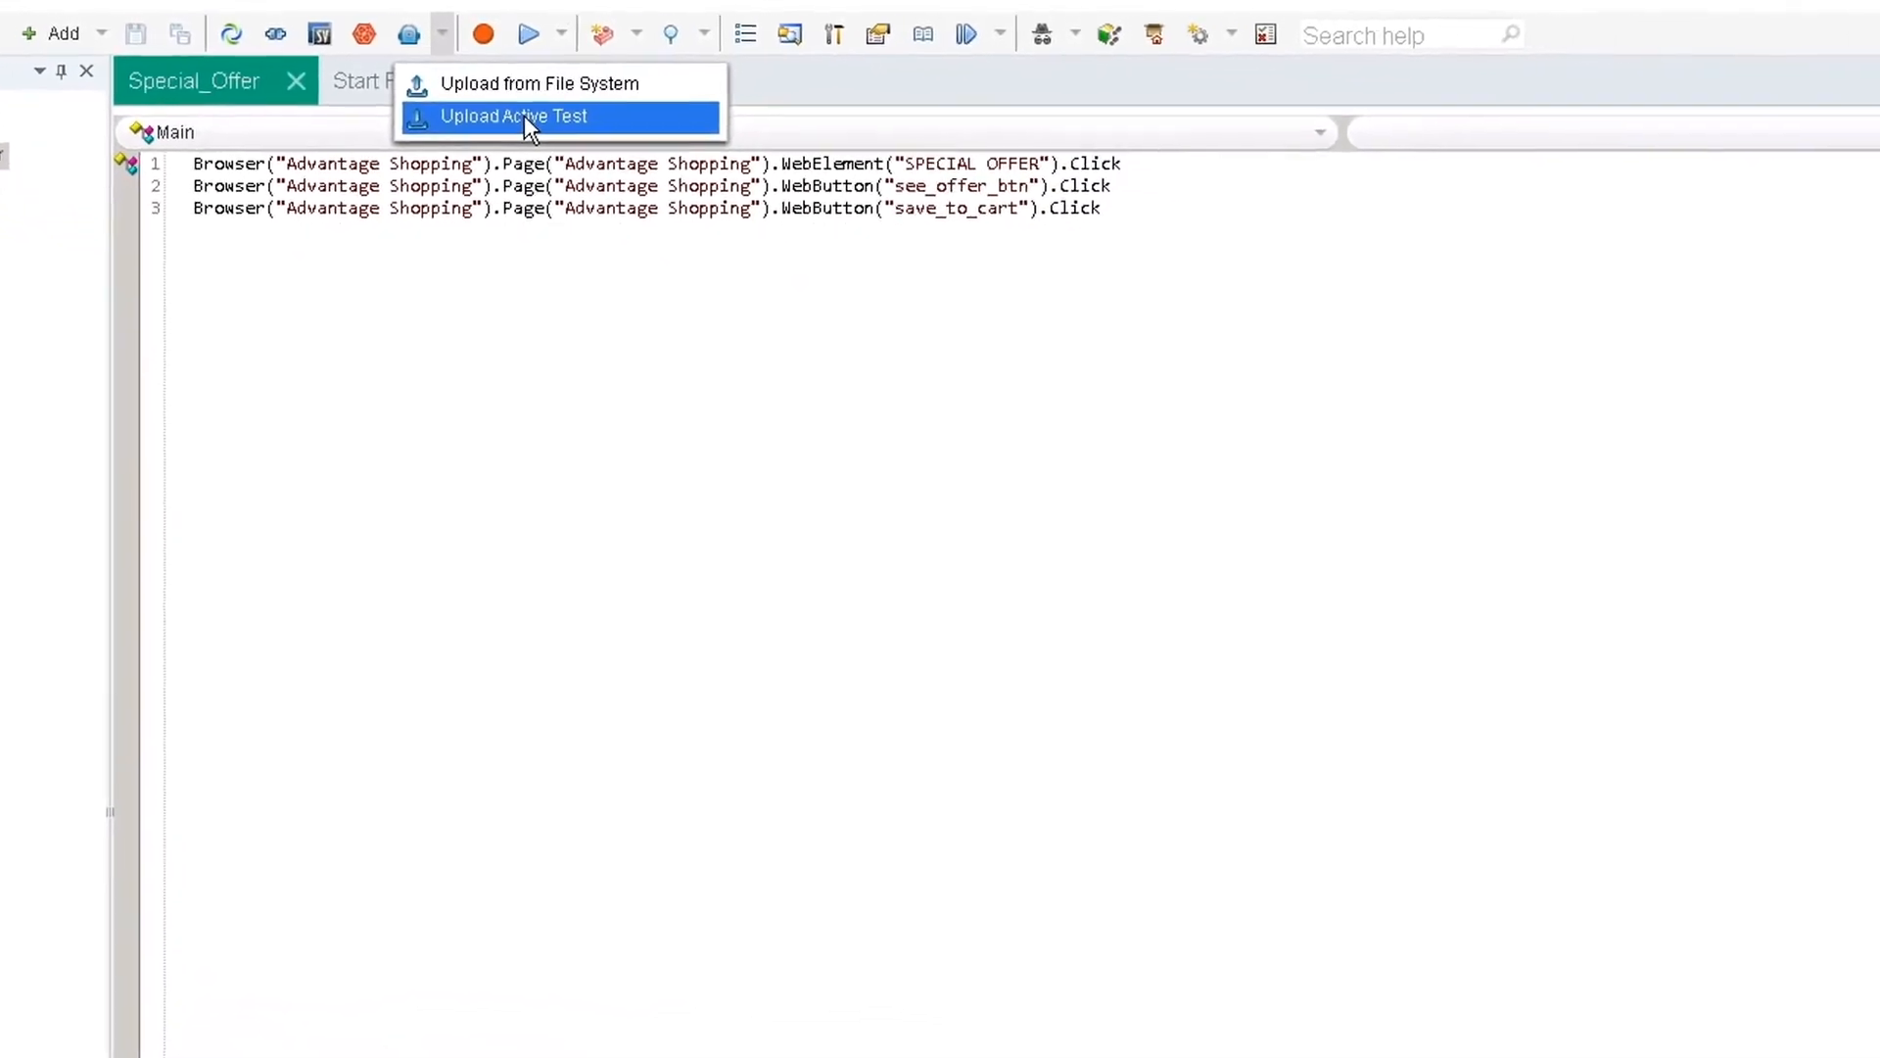
pyautogui.click(513, 116)
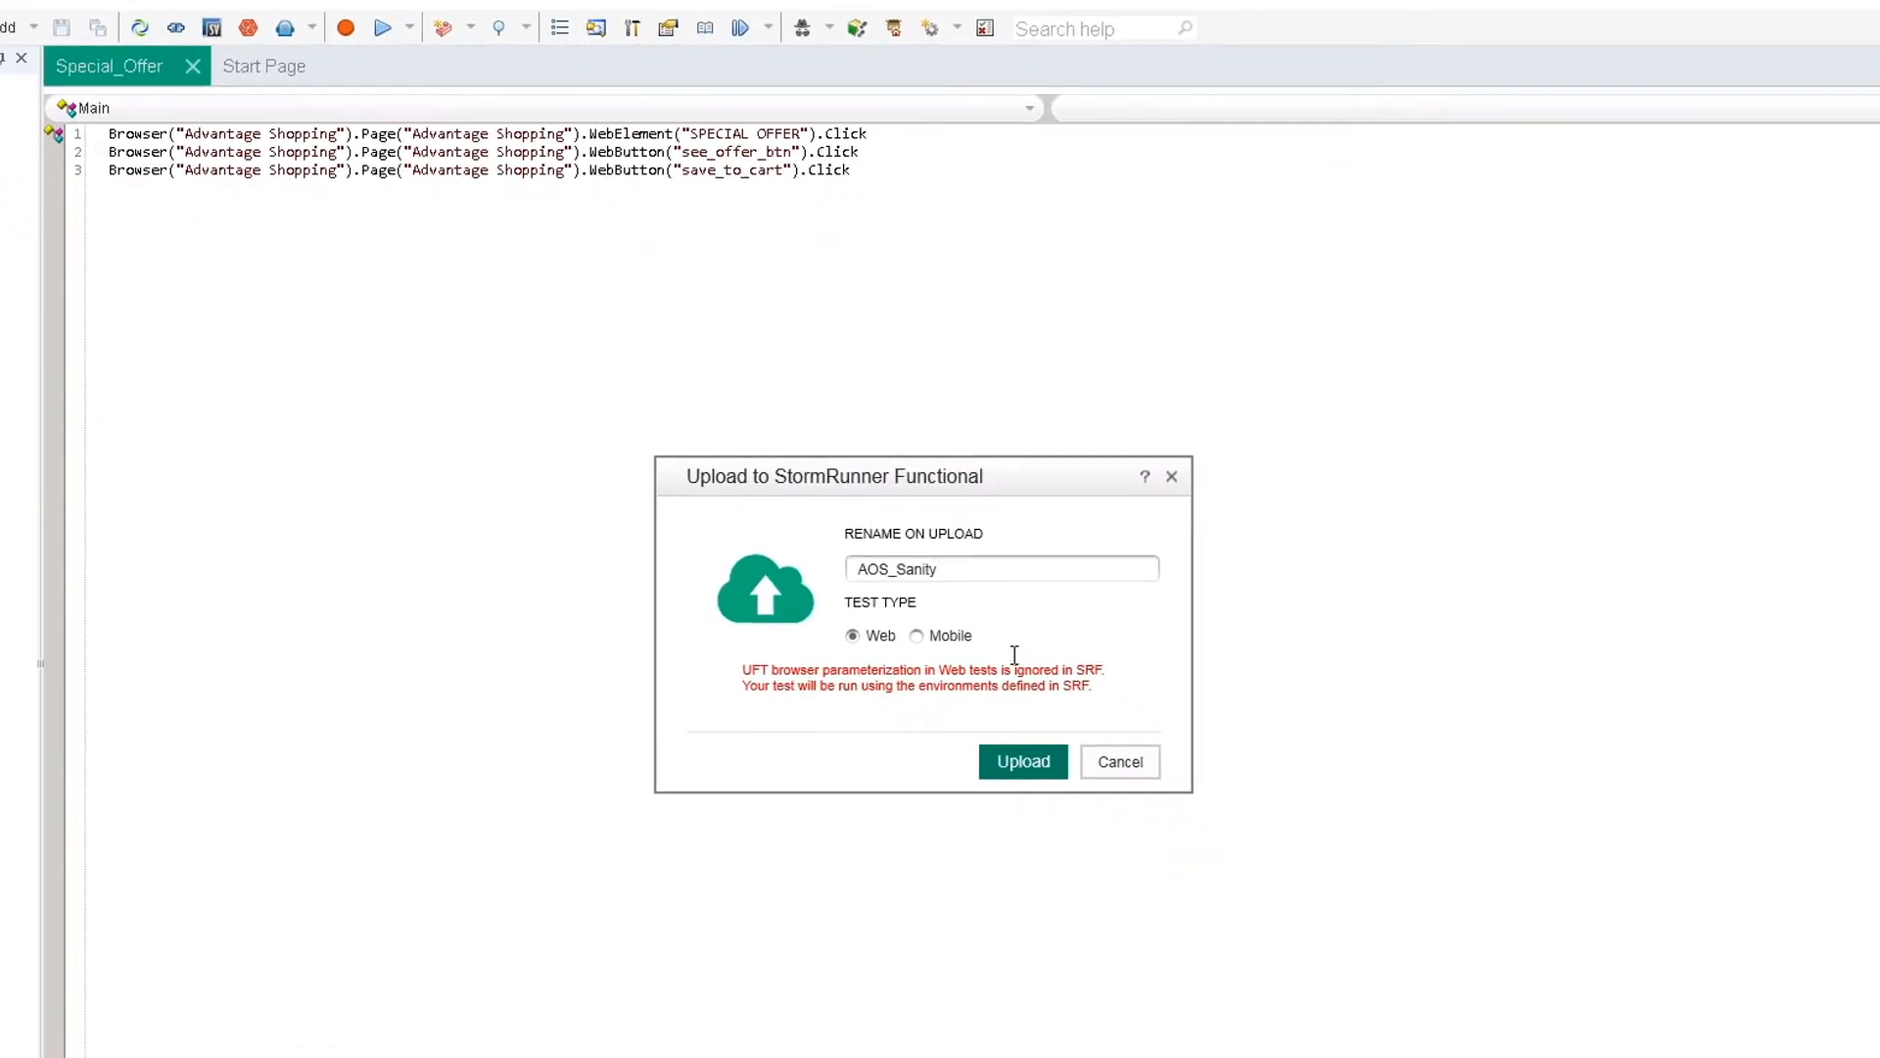
pyautogui.click(1021, 761)
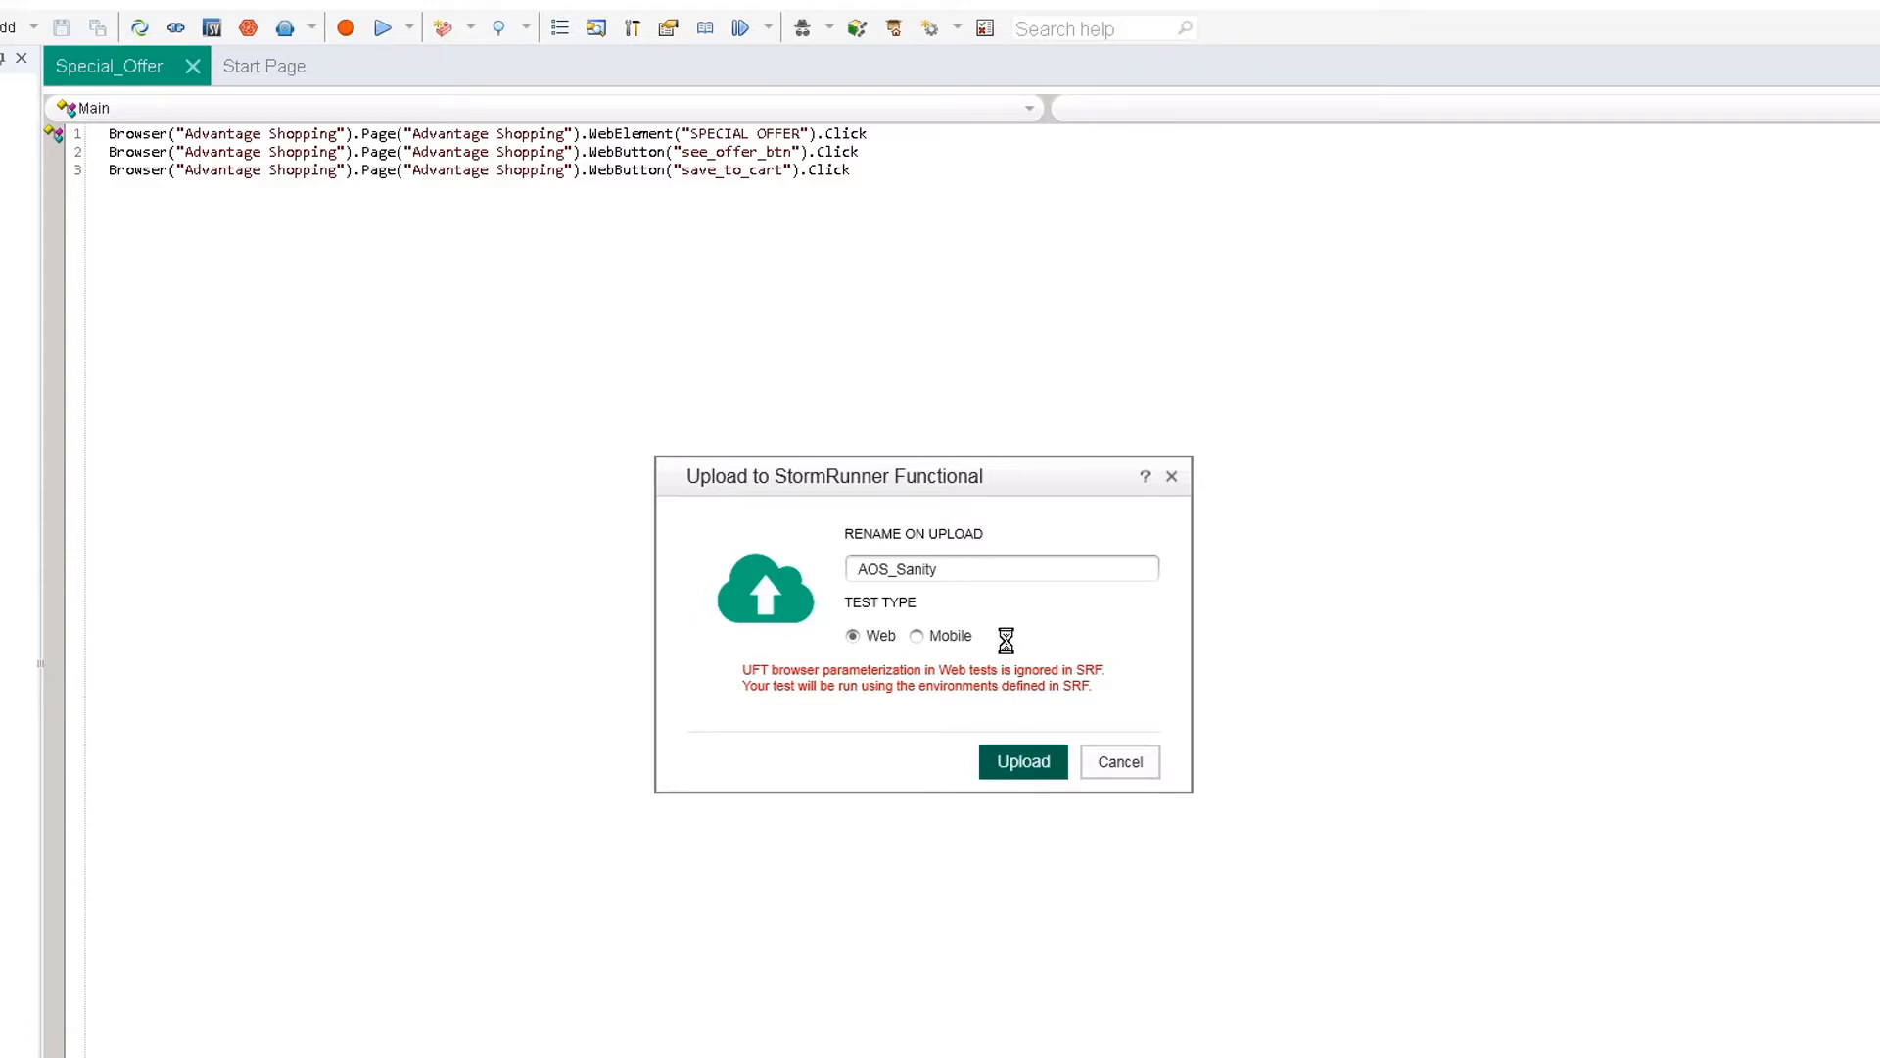
pyautogui.click(1021, 761)
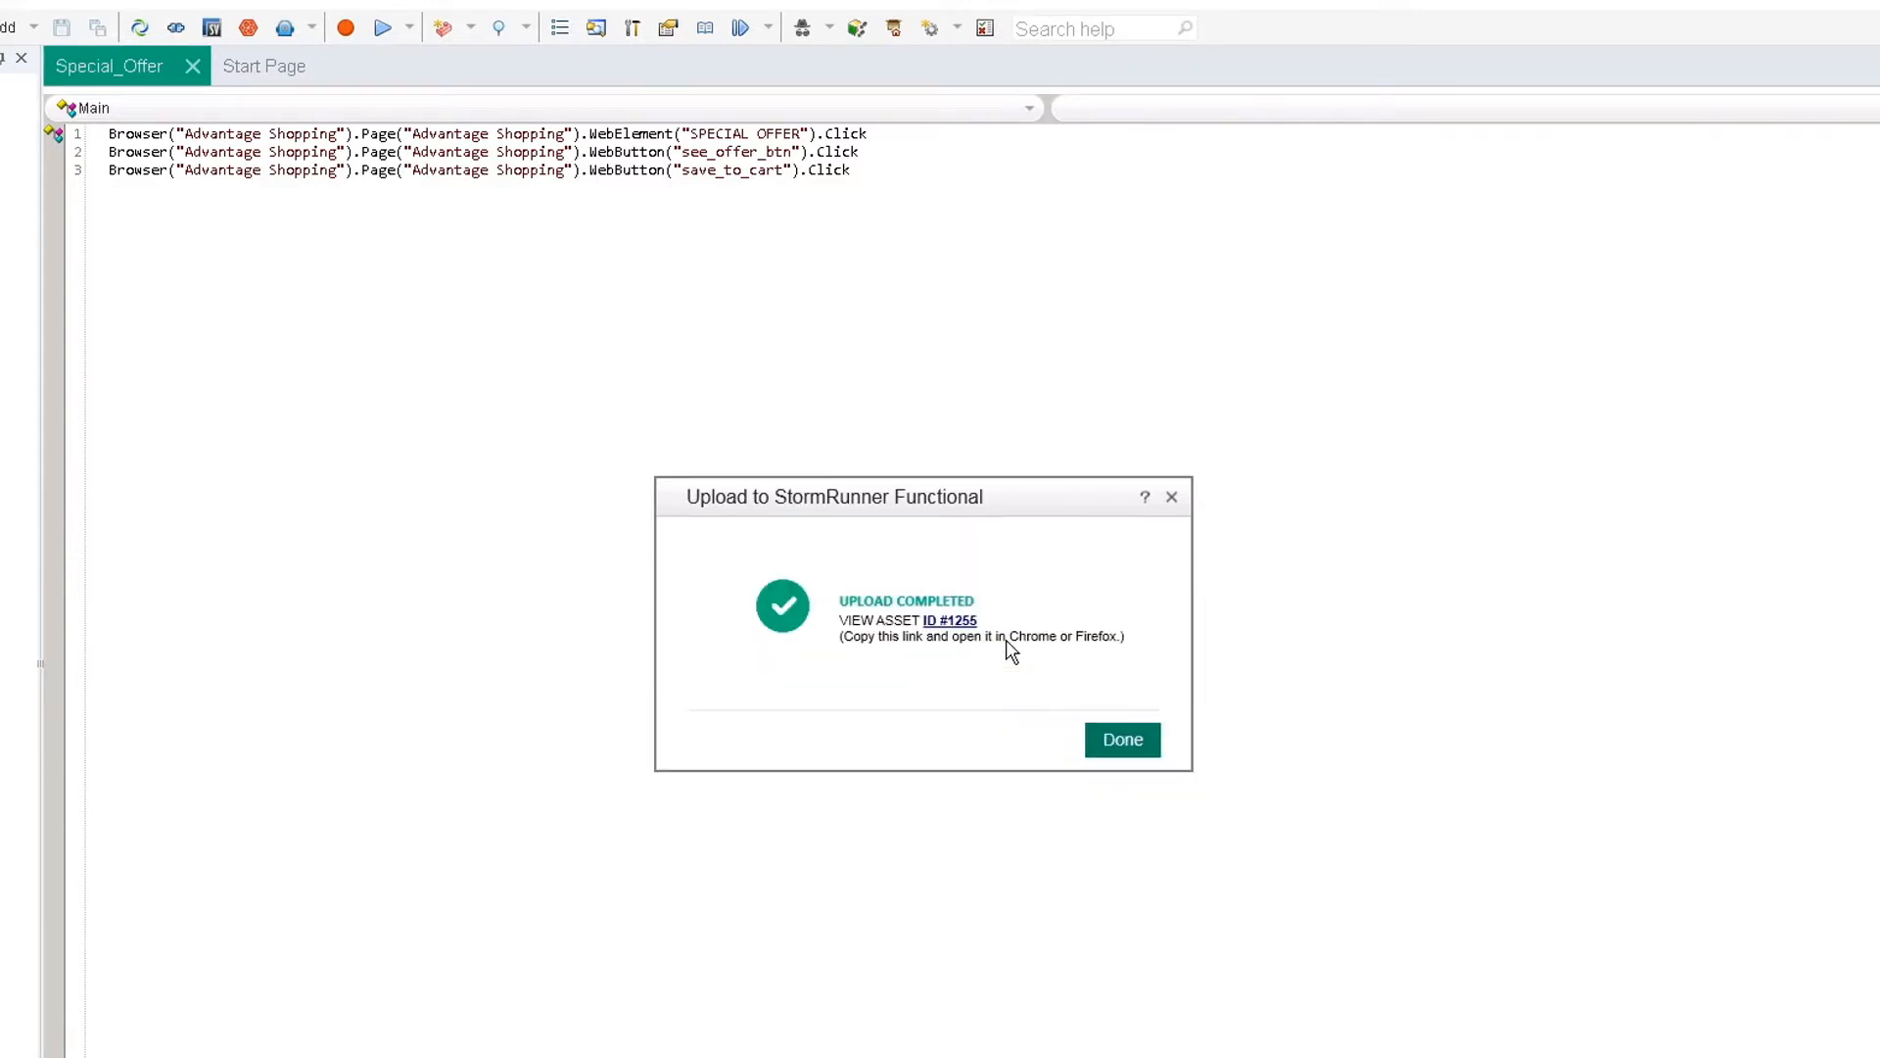
pyautogui.click(1121, 738)
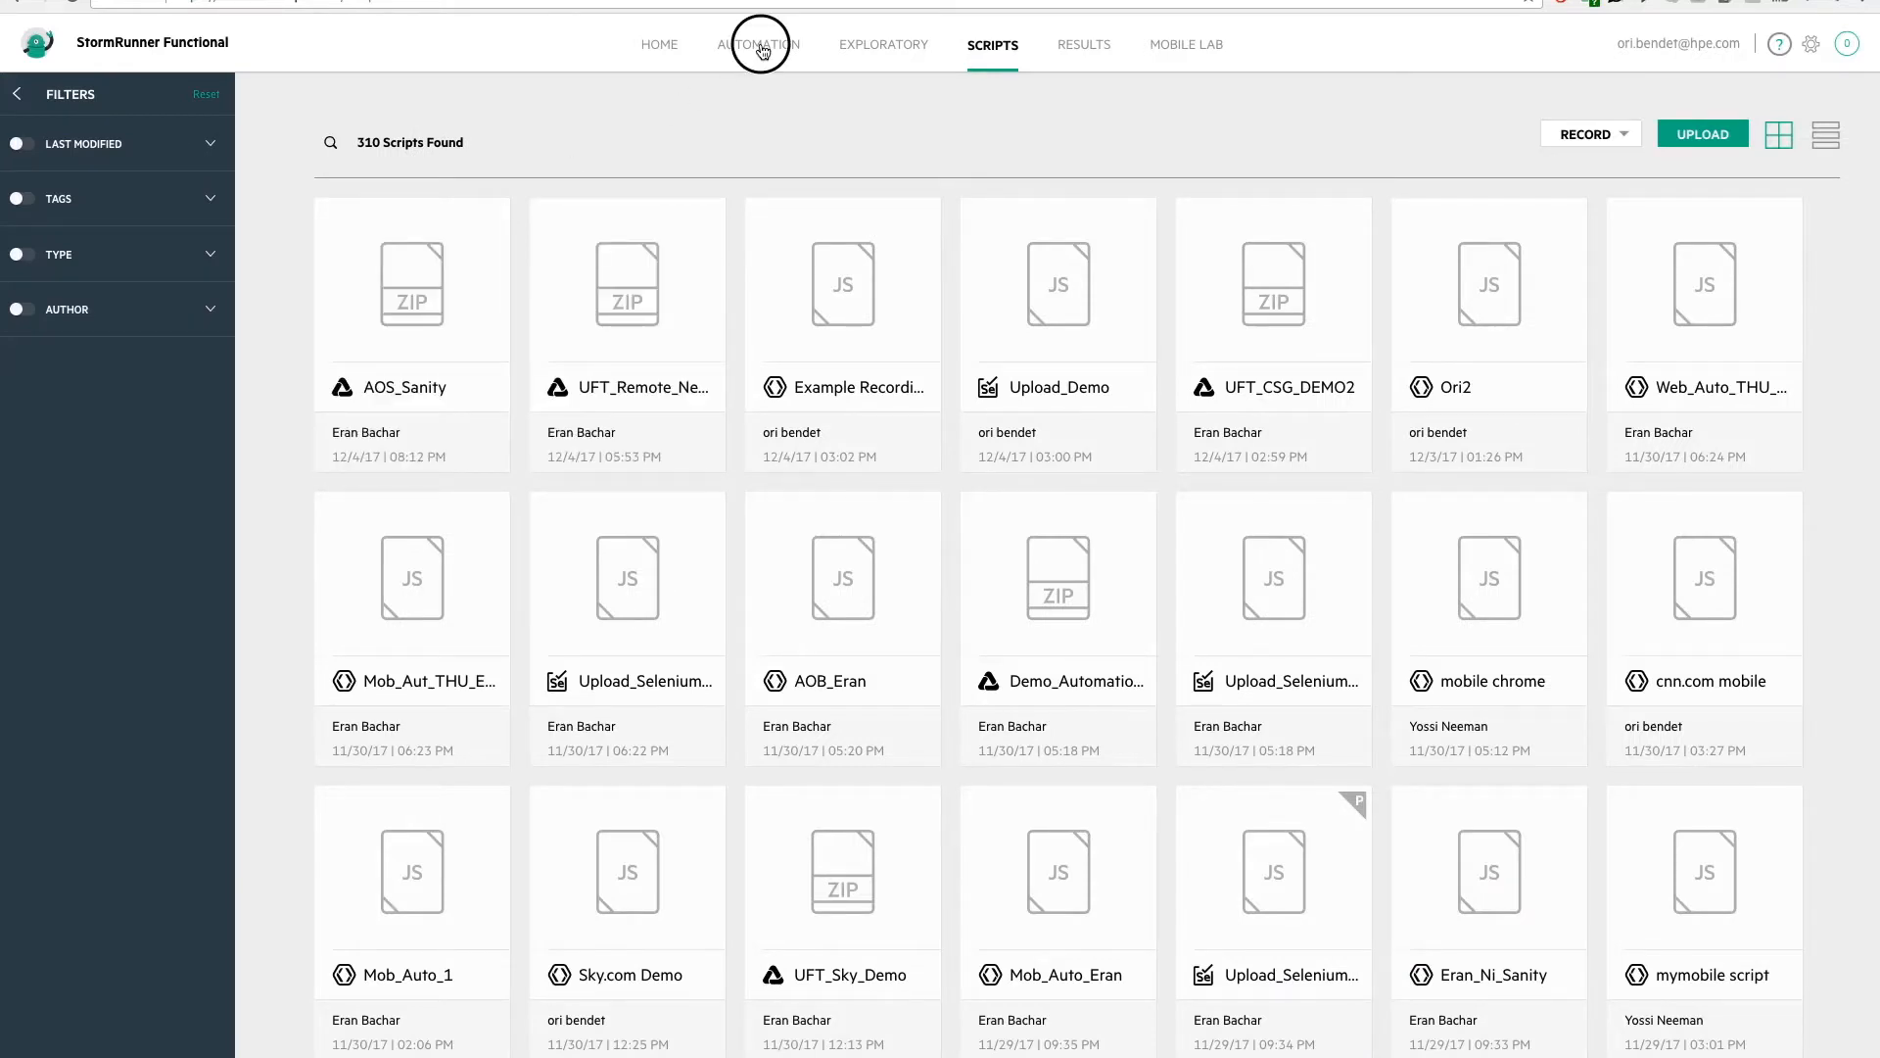
# Create the Automation web test 'UFT Parallel Test' and add the AOS_Sanity script
pyautogui.click(758, 44)
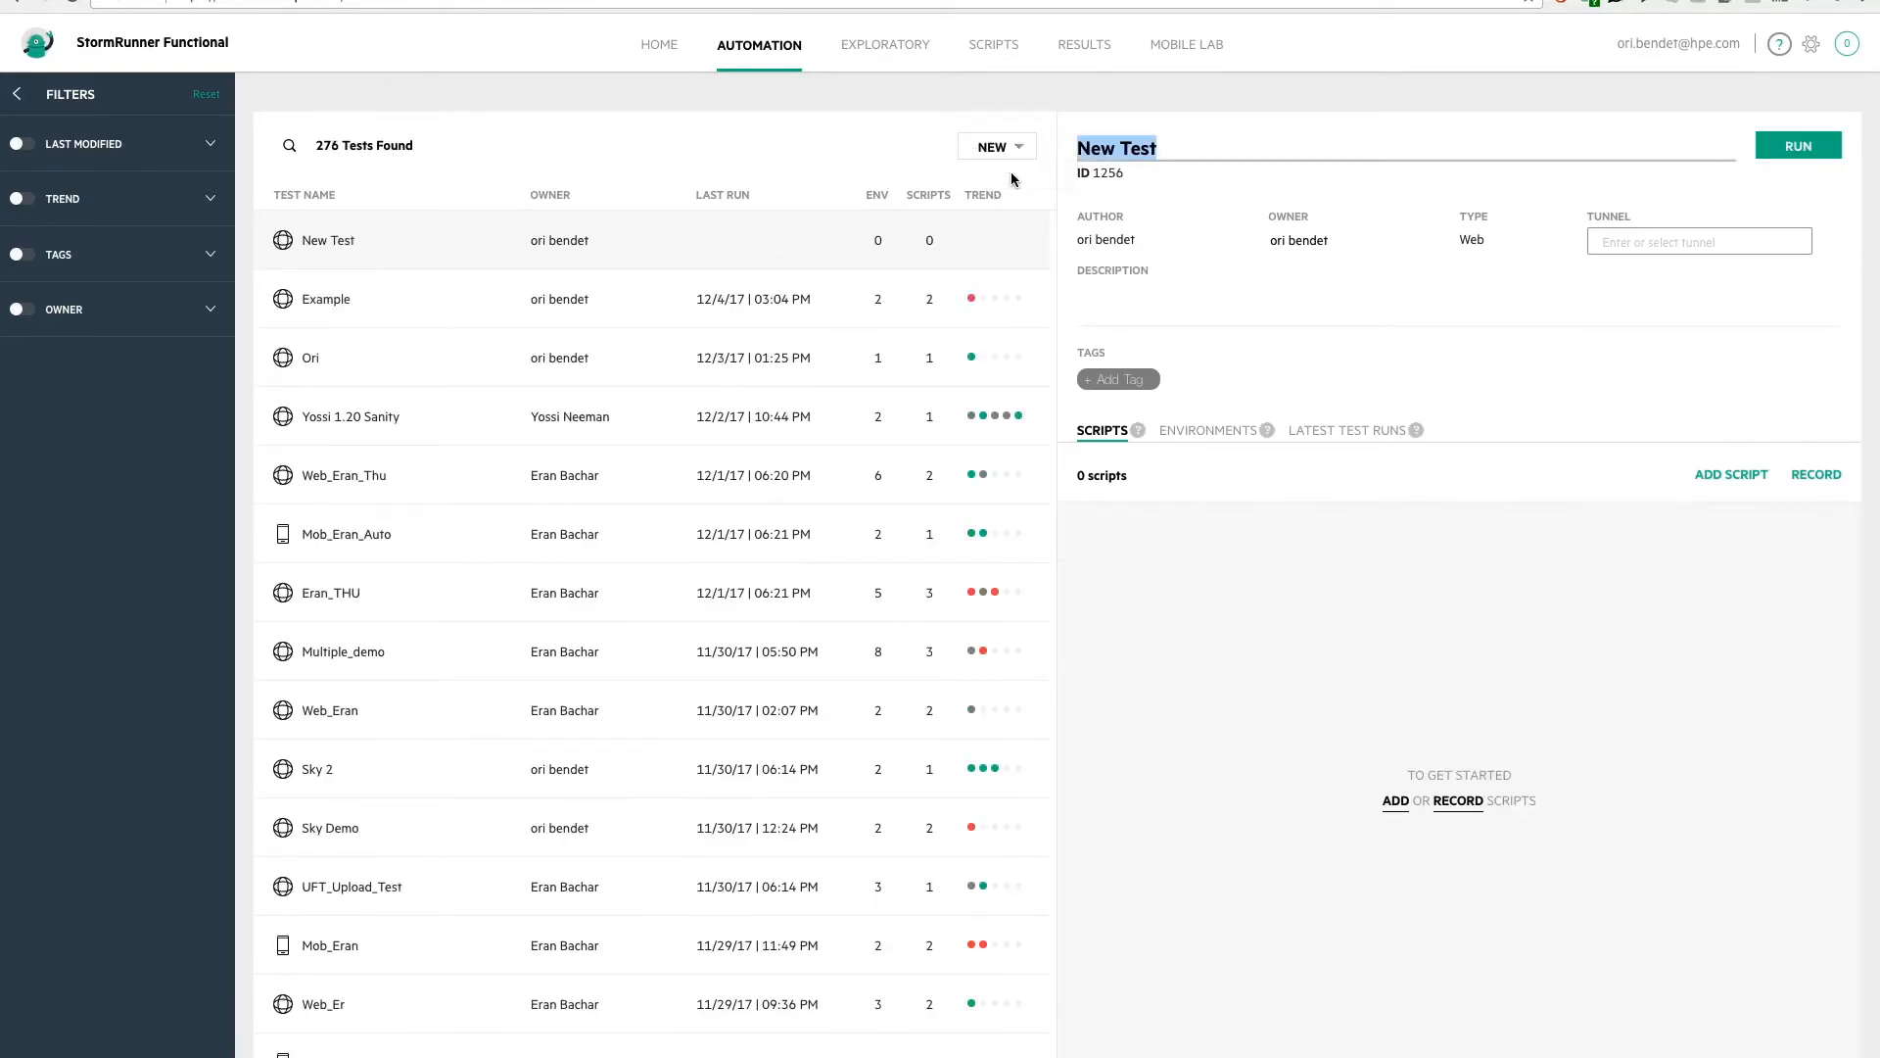
pyautogui.click(1730, 474)
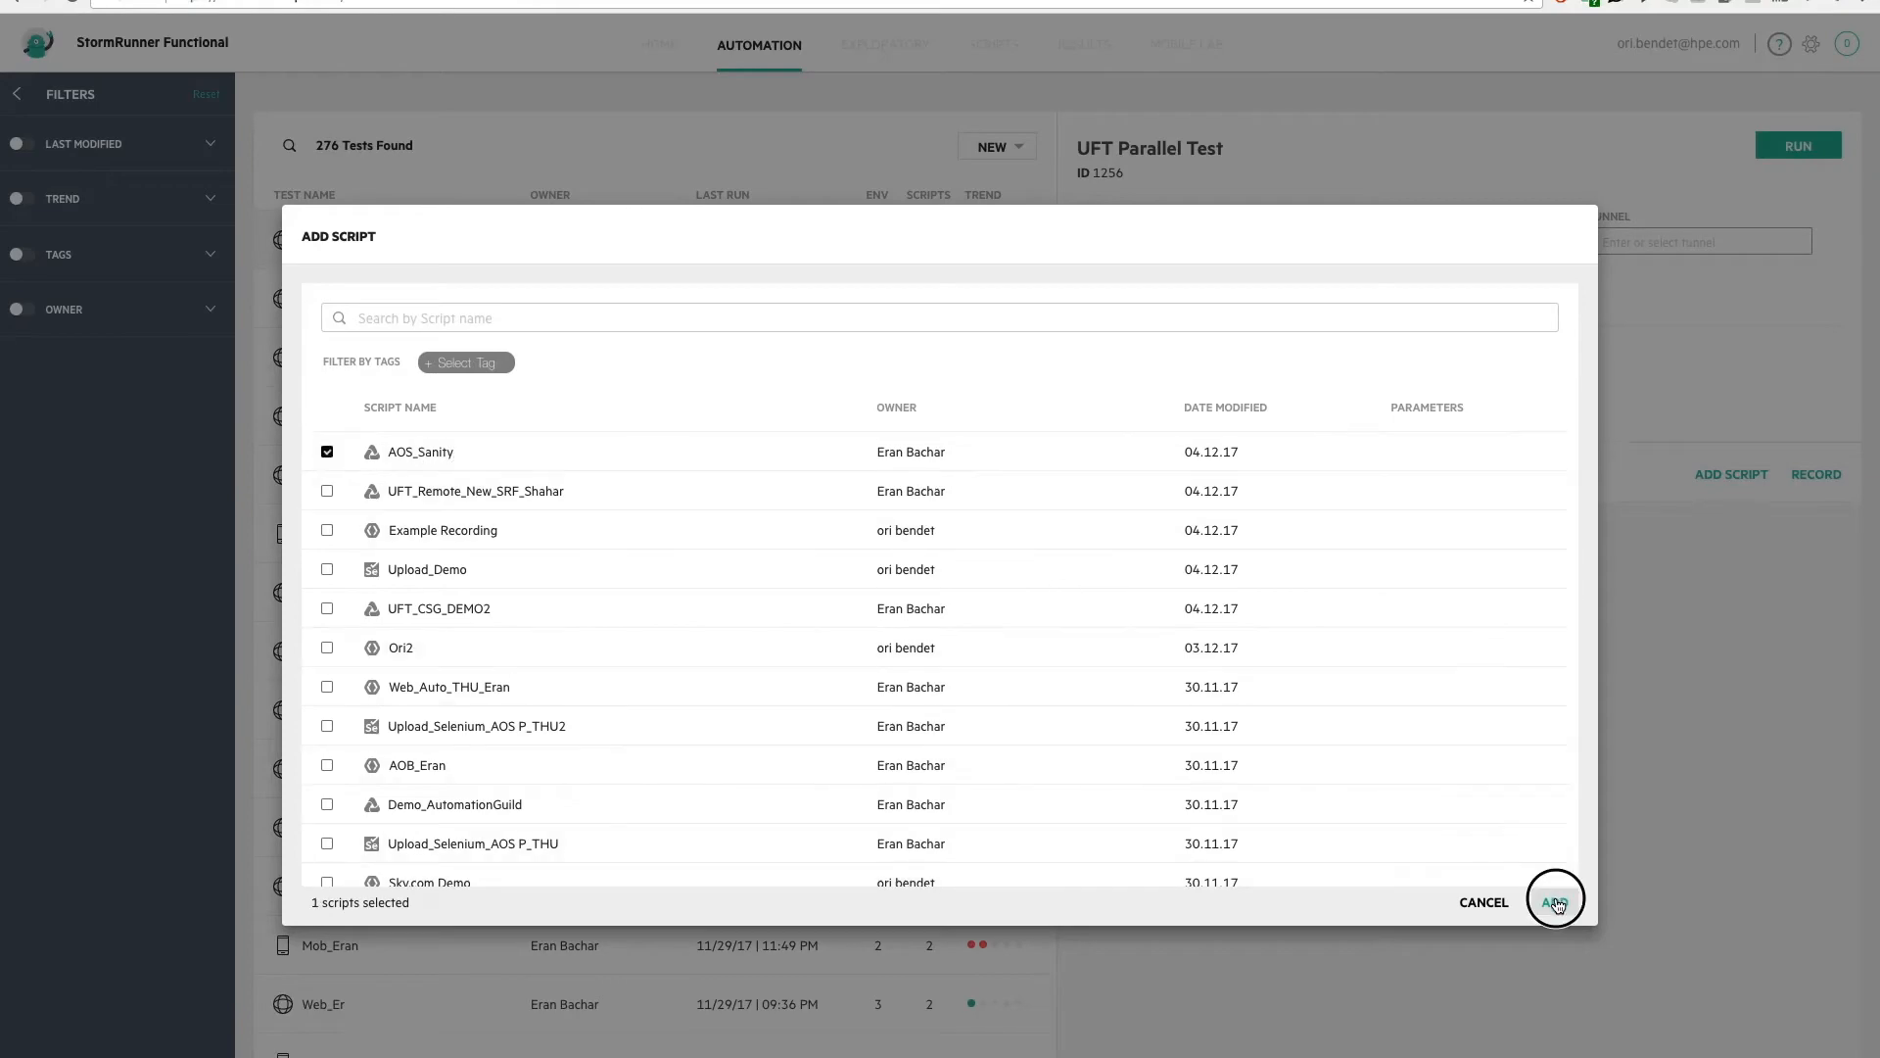
pyautogui.click(1555, 901)
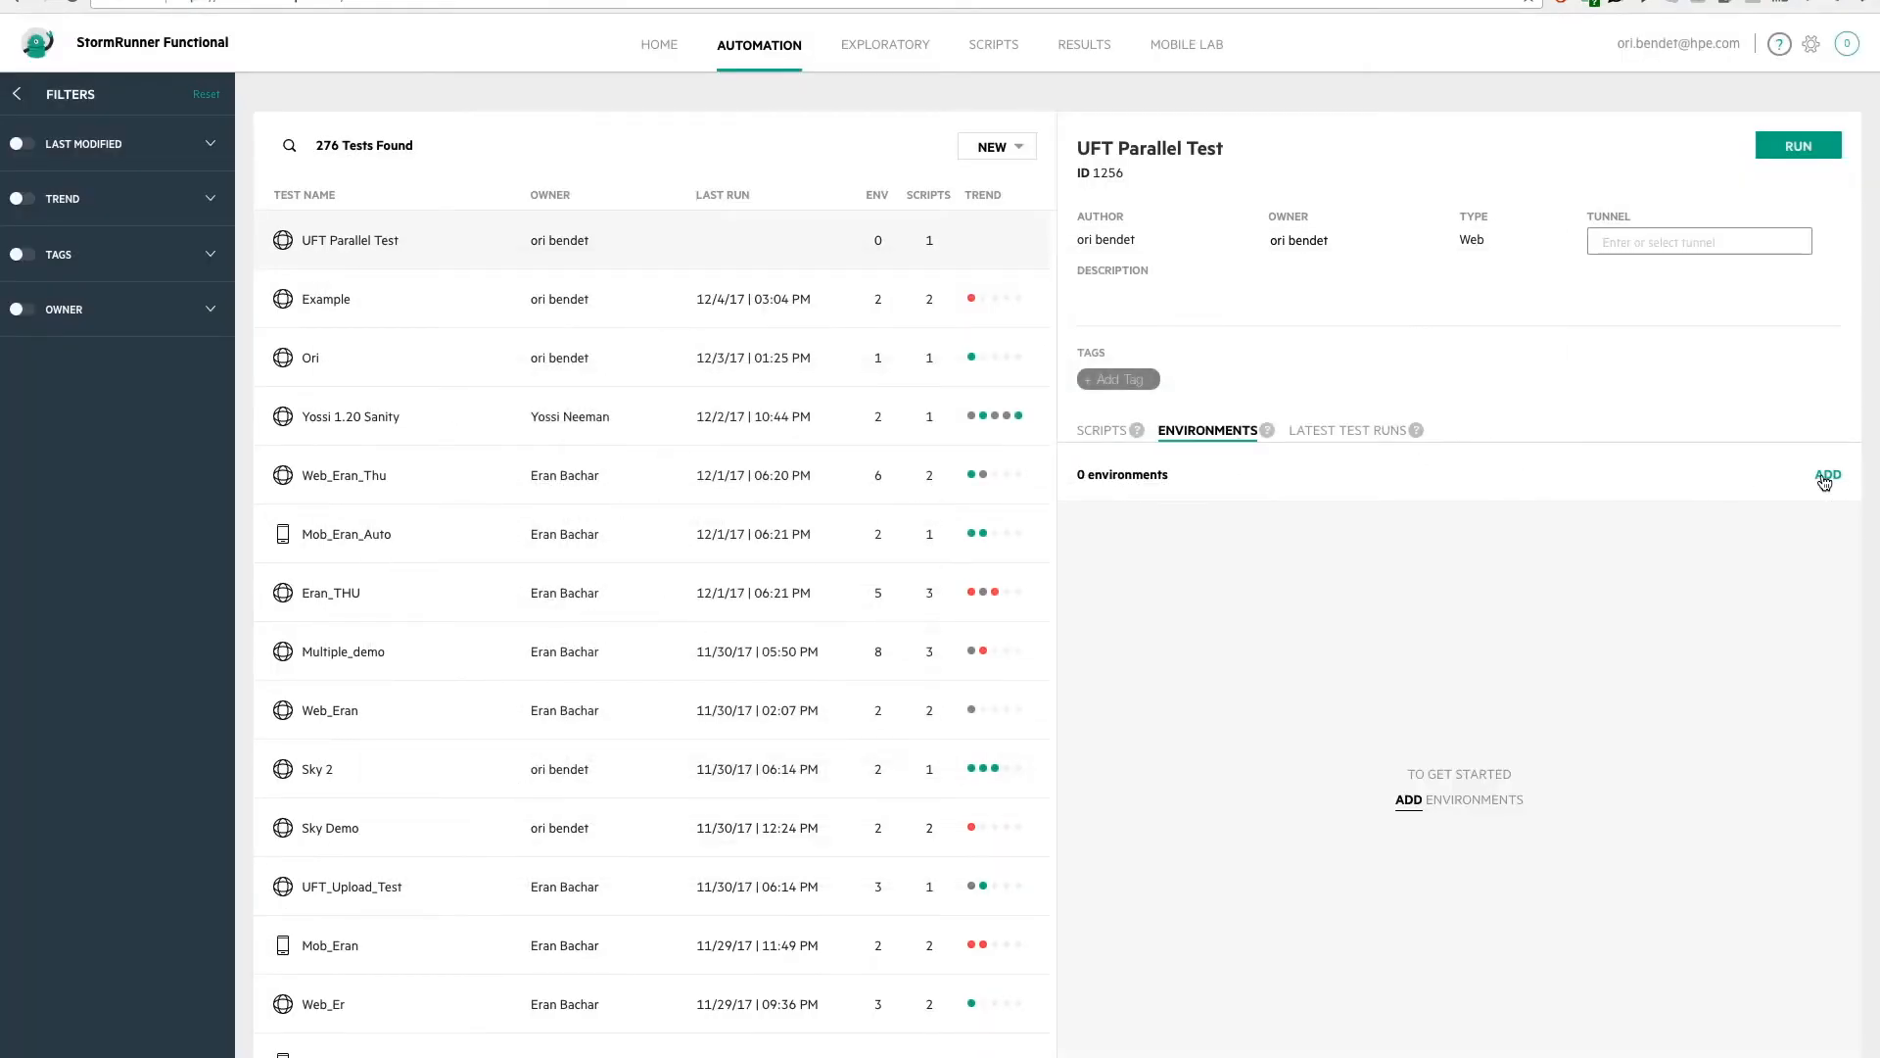
pyautogui.click(1826, 474)
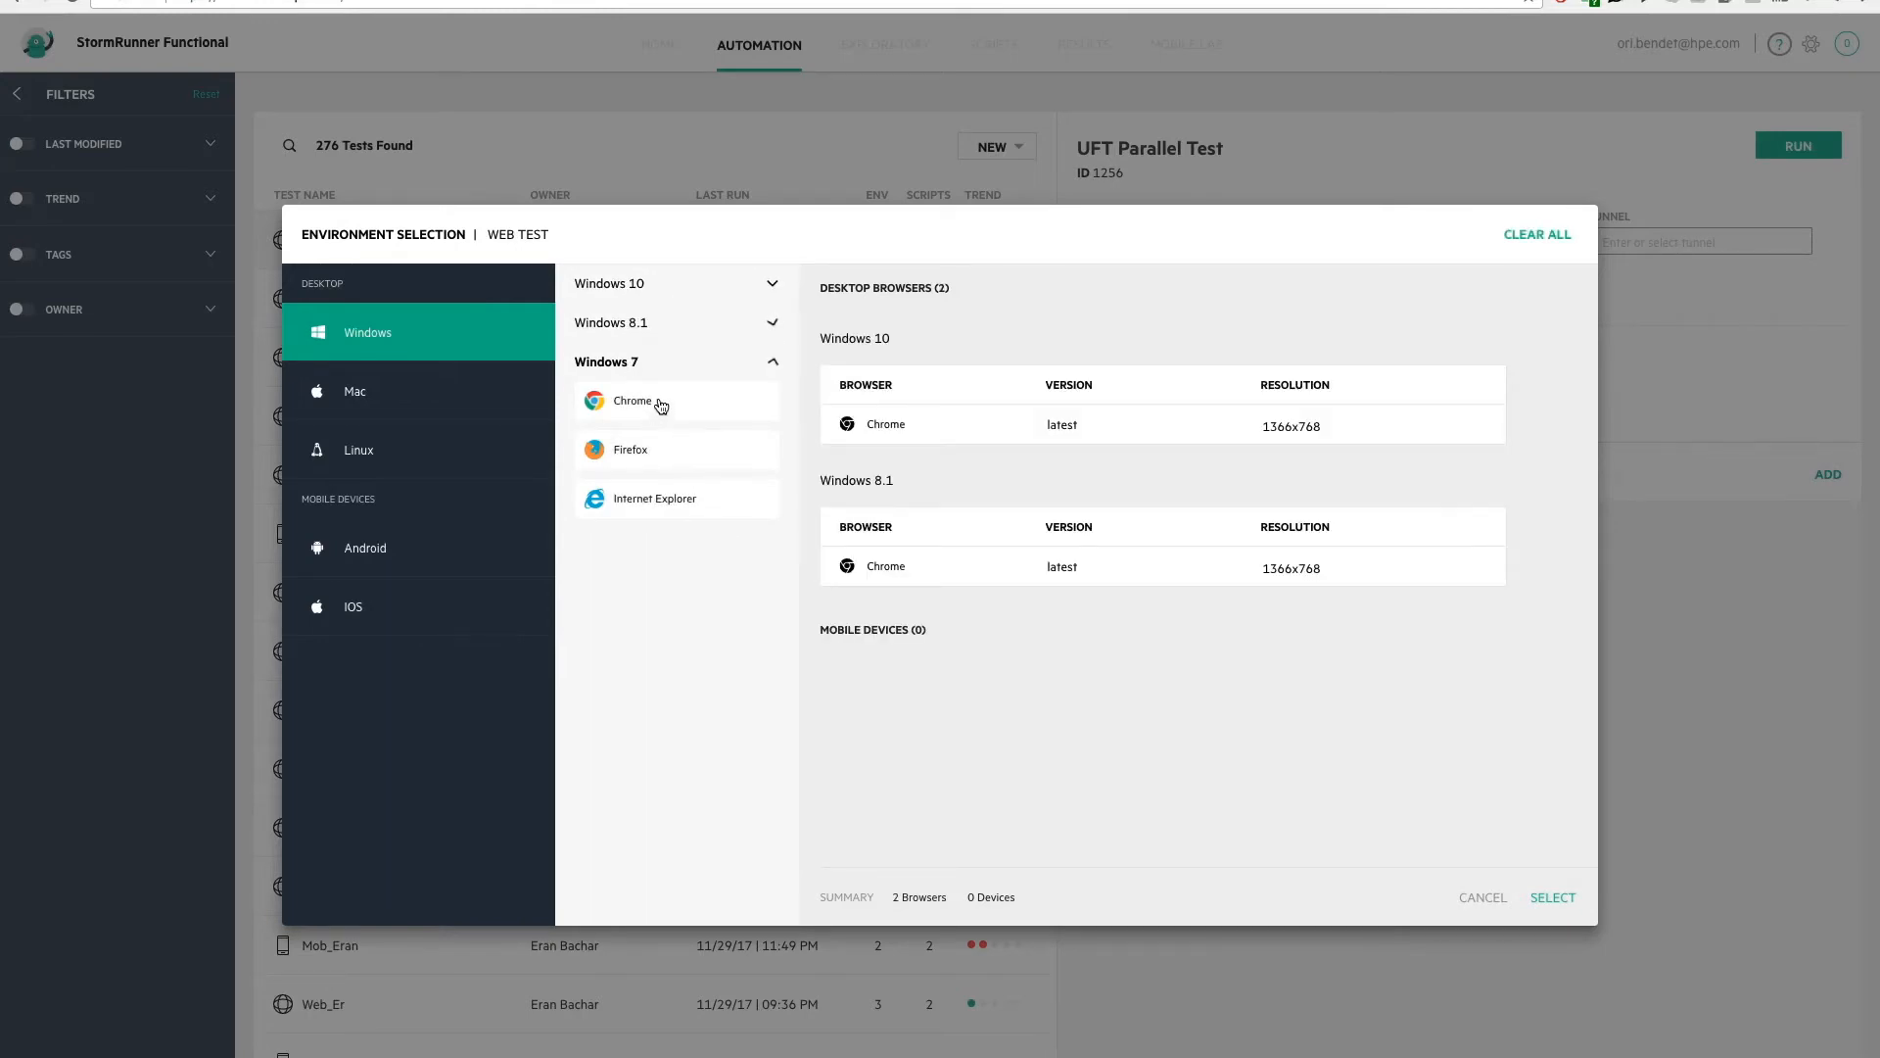
# Add Chrome on Windows 7 and on Ubuntu 16.04 to the test's environments
pyautogui.click(634, 399)
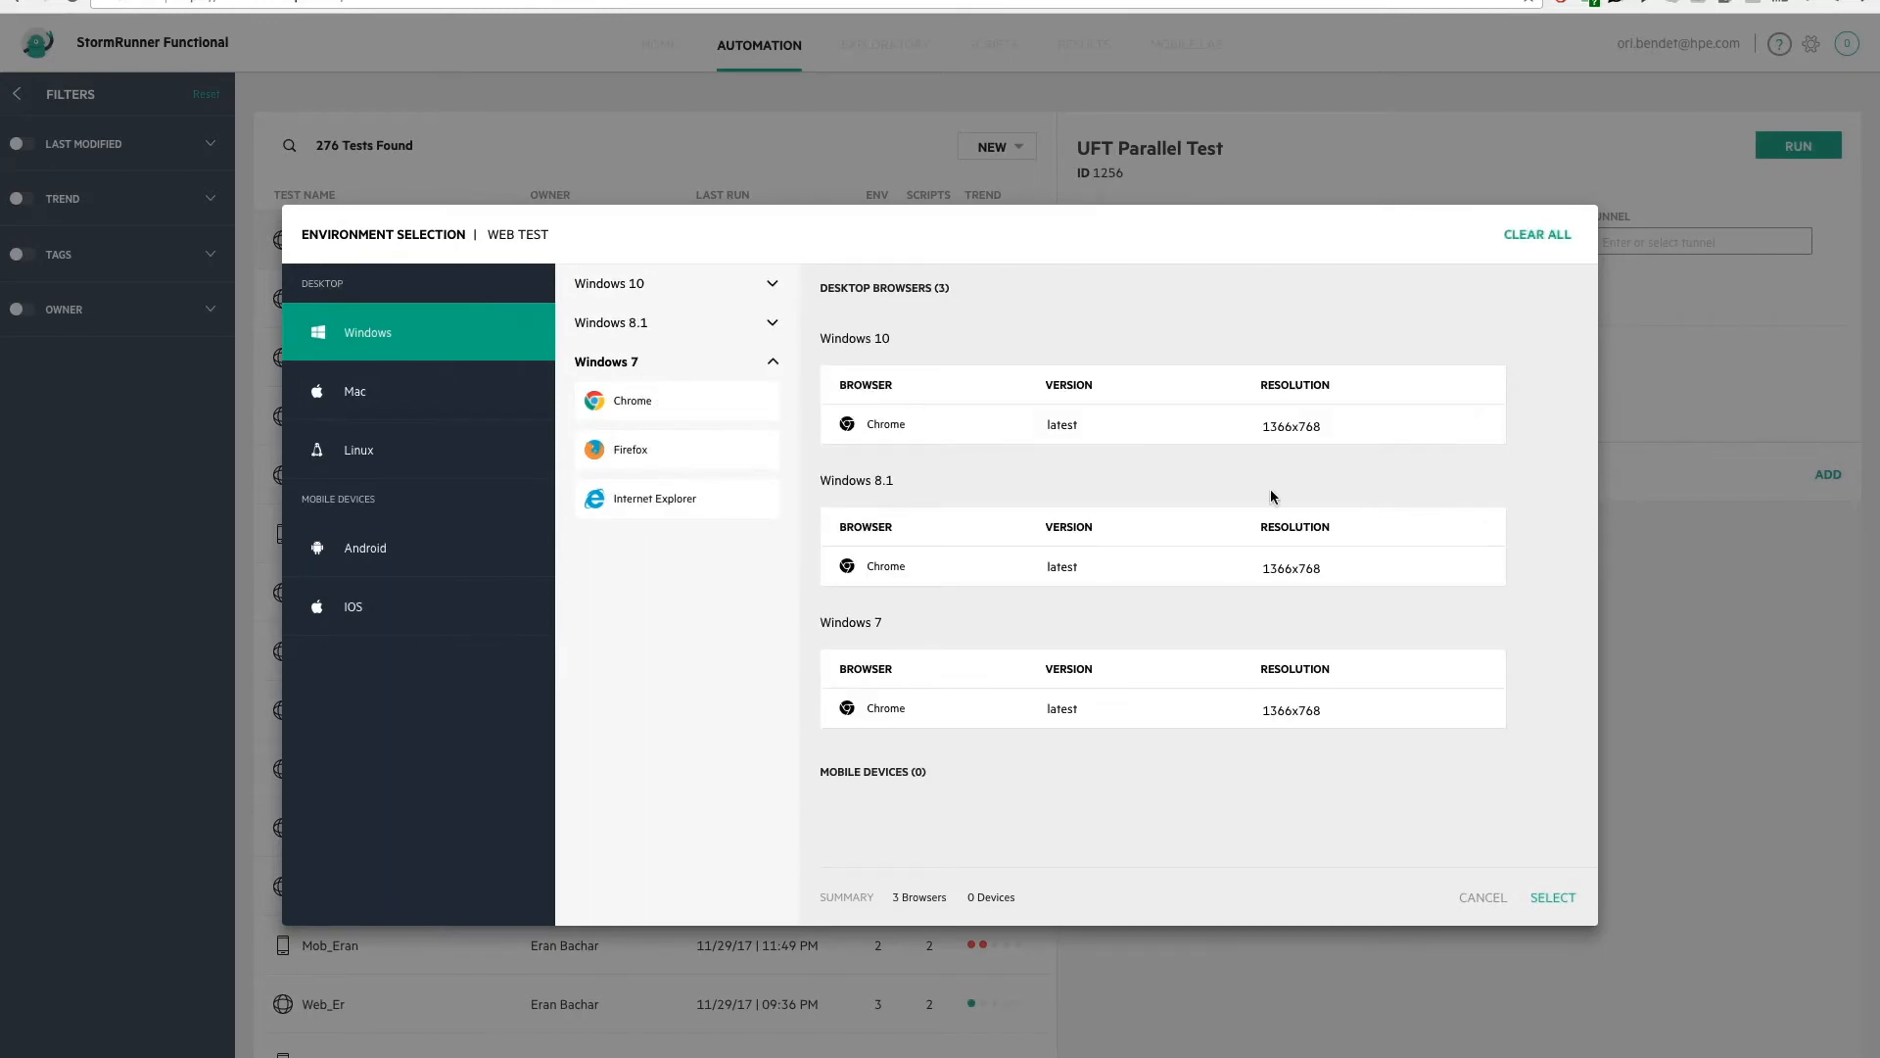
pyautogui.click(357, 449)
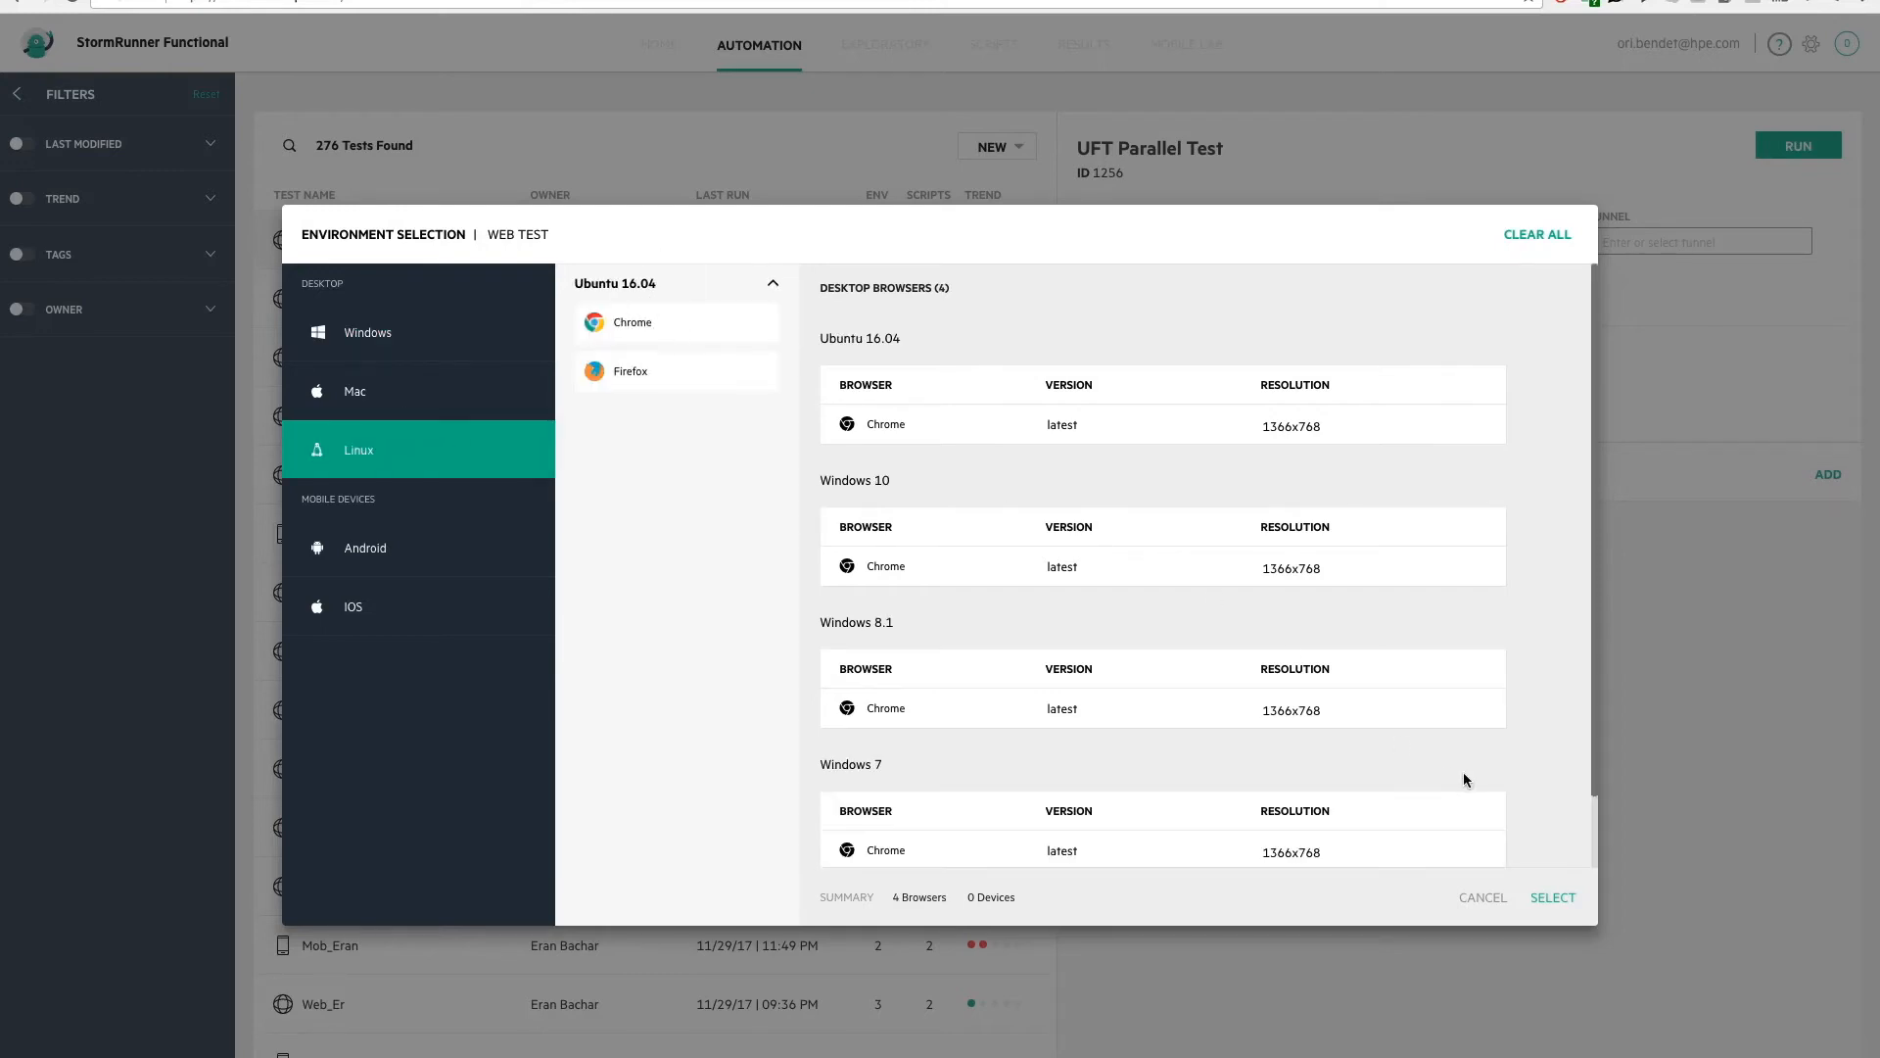
pyautogui.click(1551, 897)
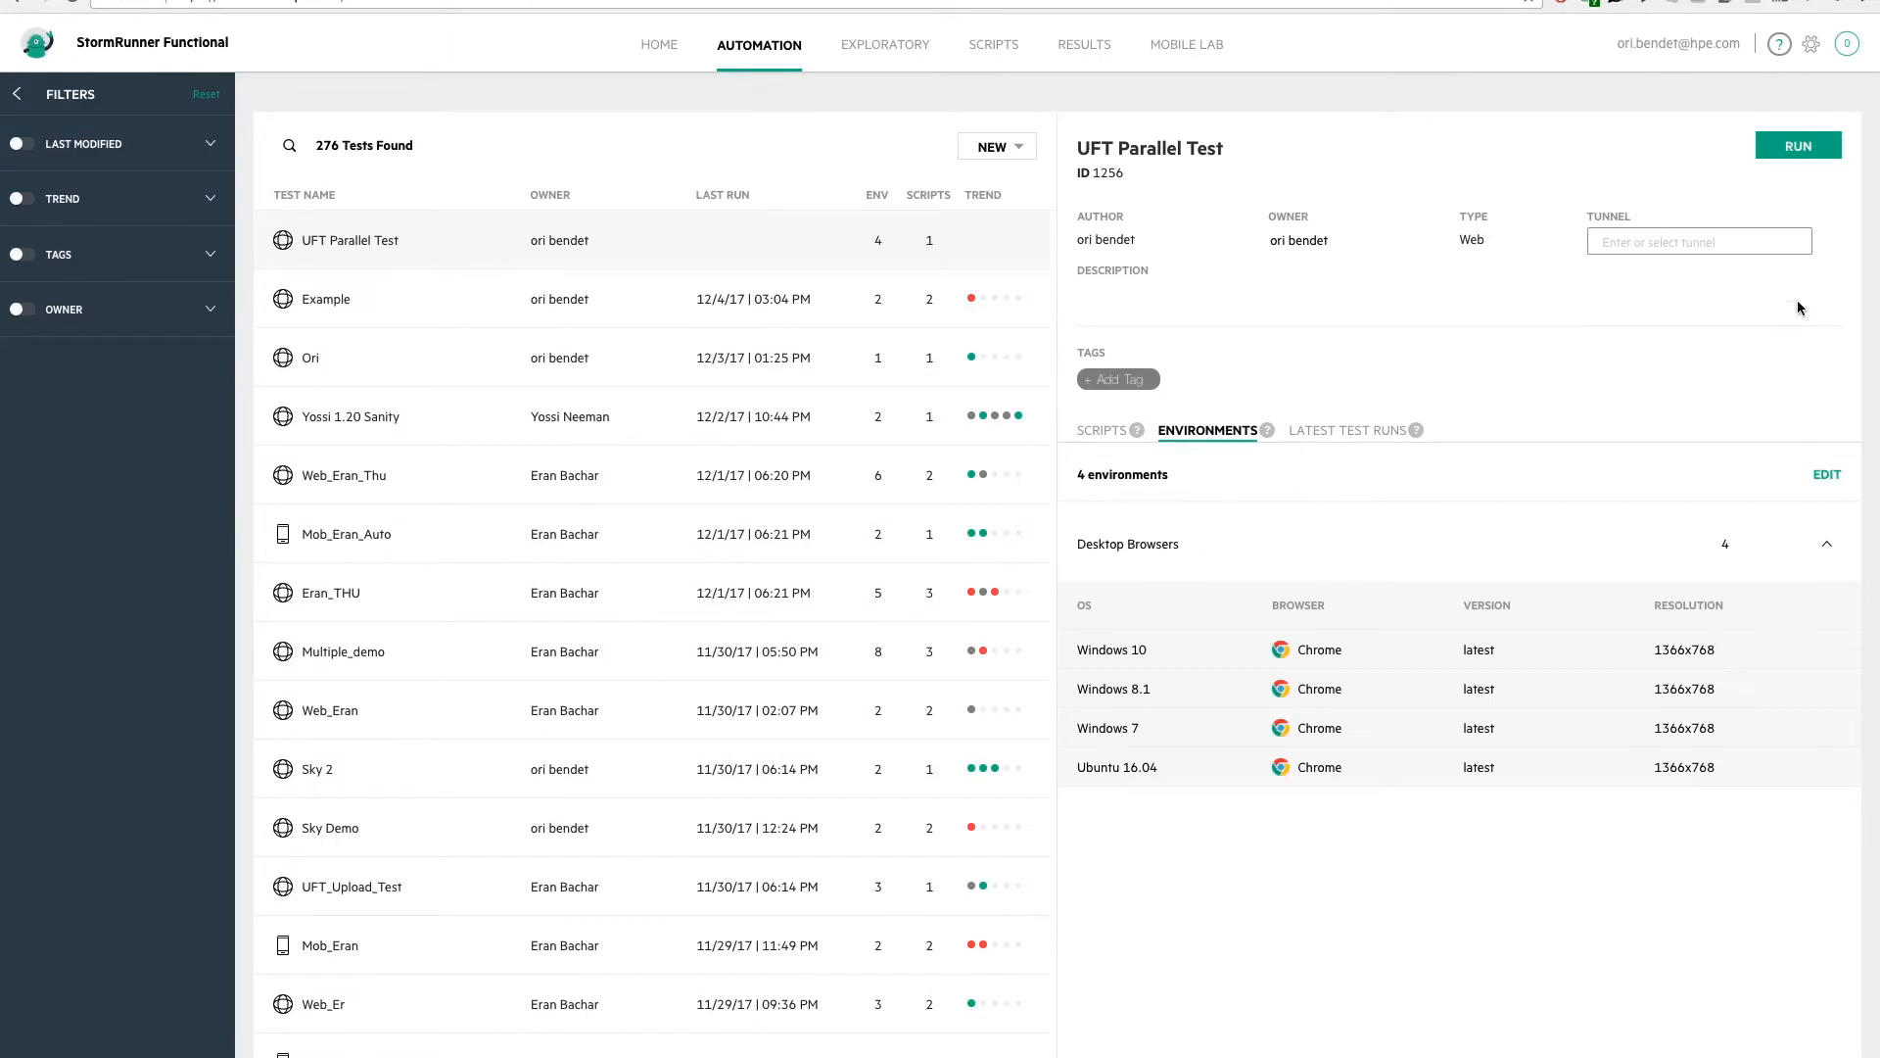
# Run UFT Parallel Test and open its in-progress run details in Results
pyautogui.click(1796, 145)
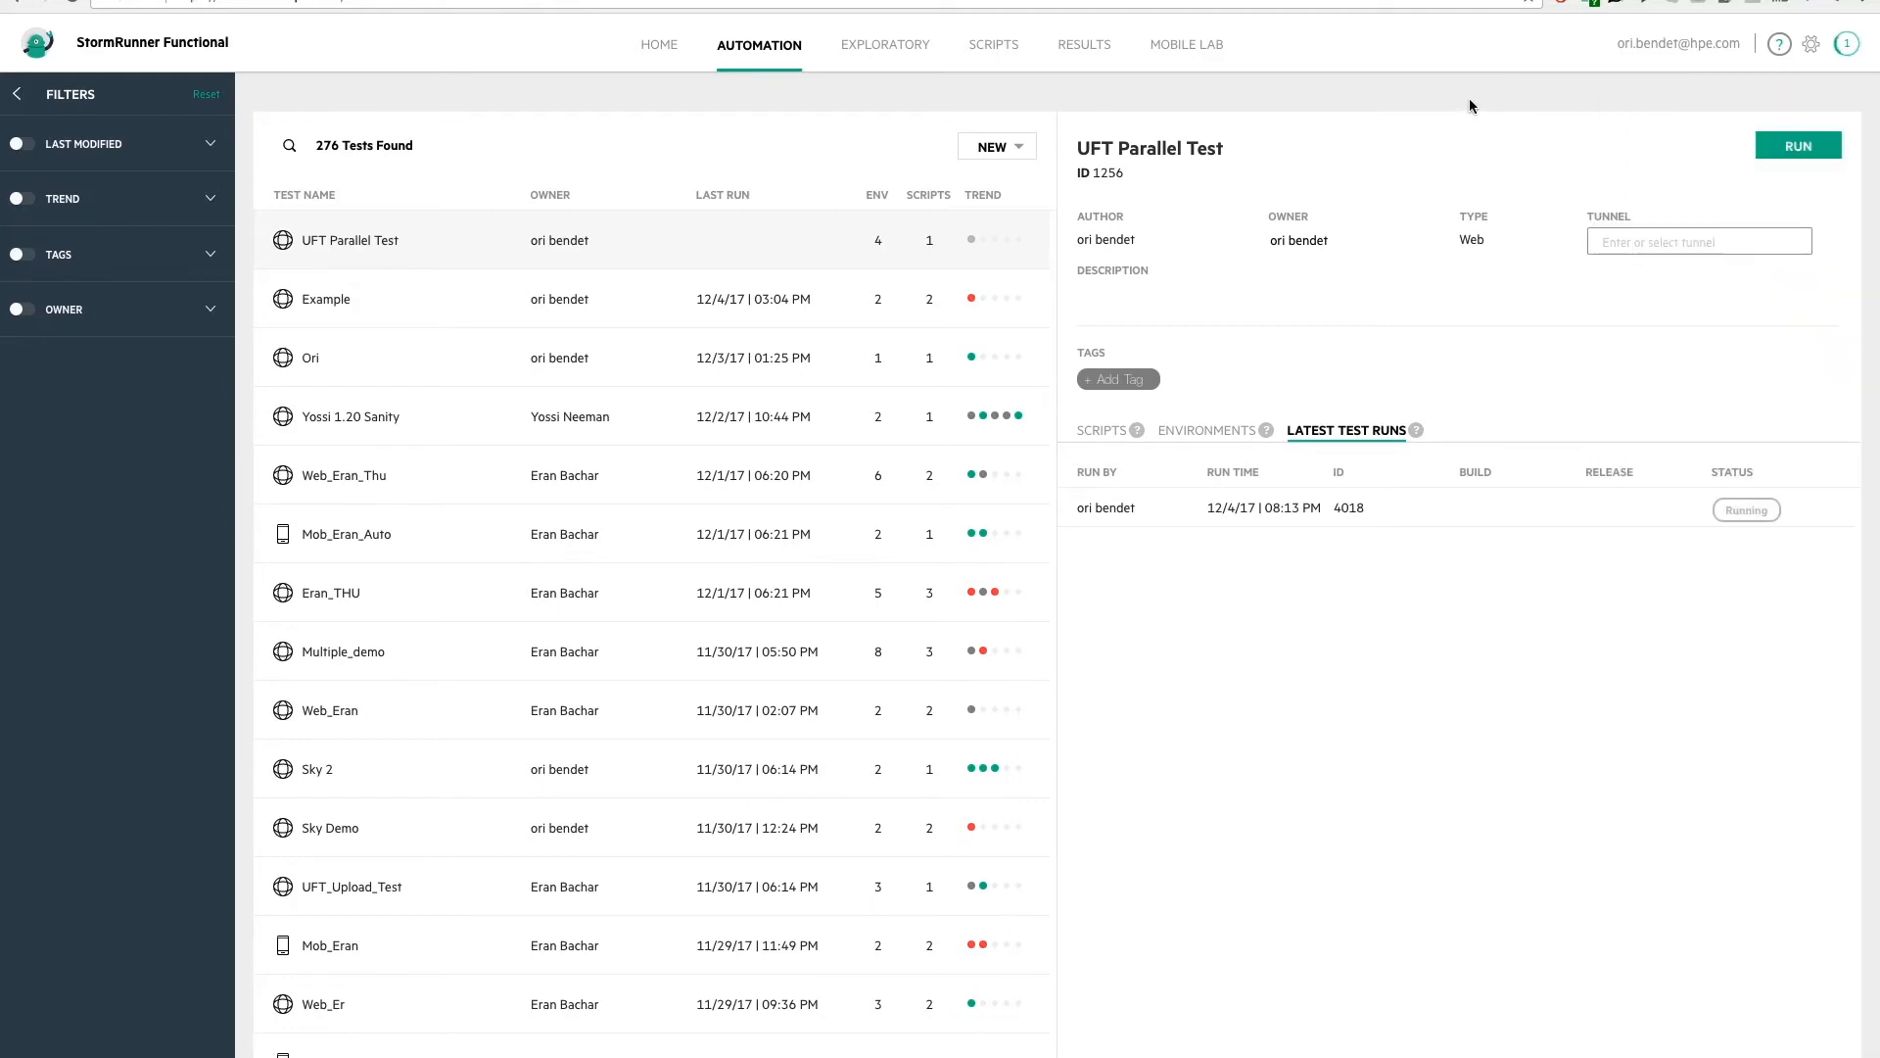
pyautogui.click(1081, 44)
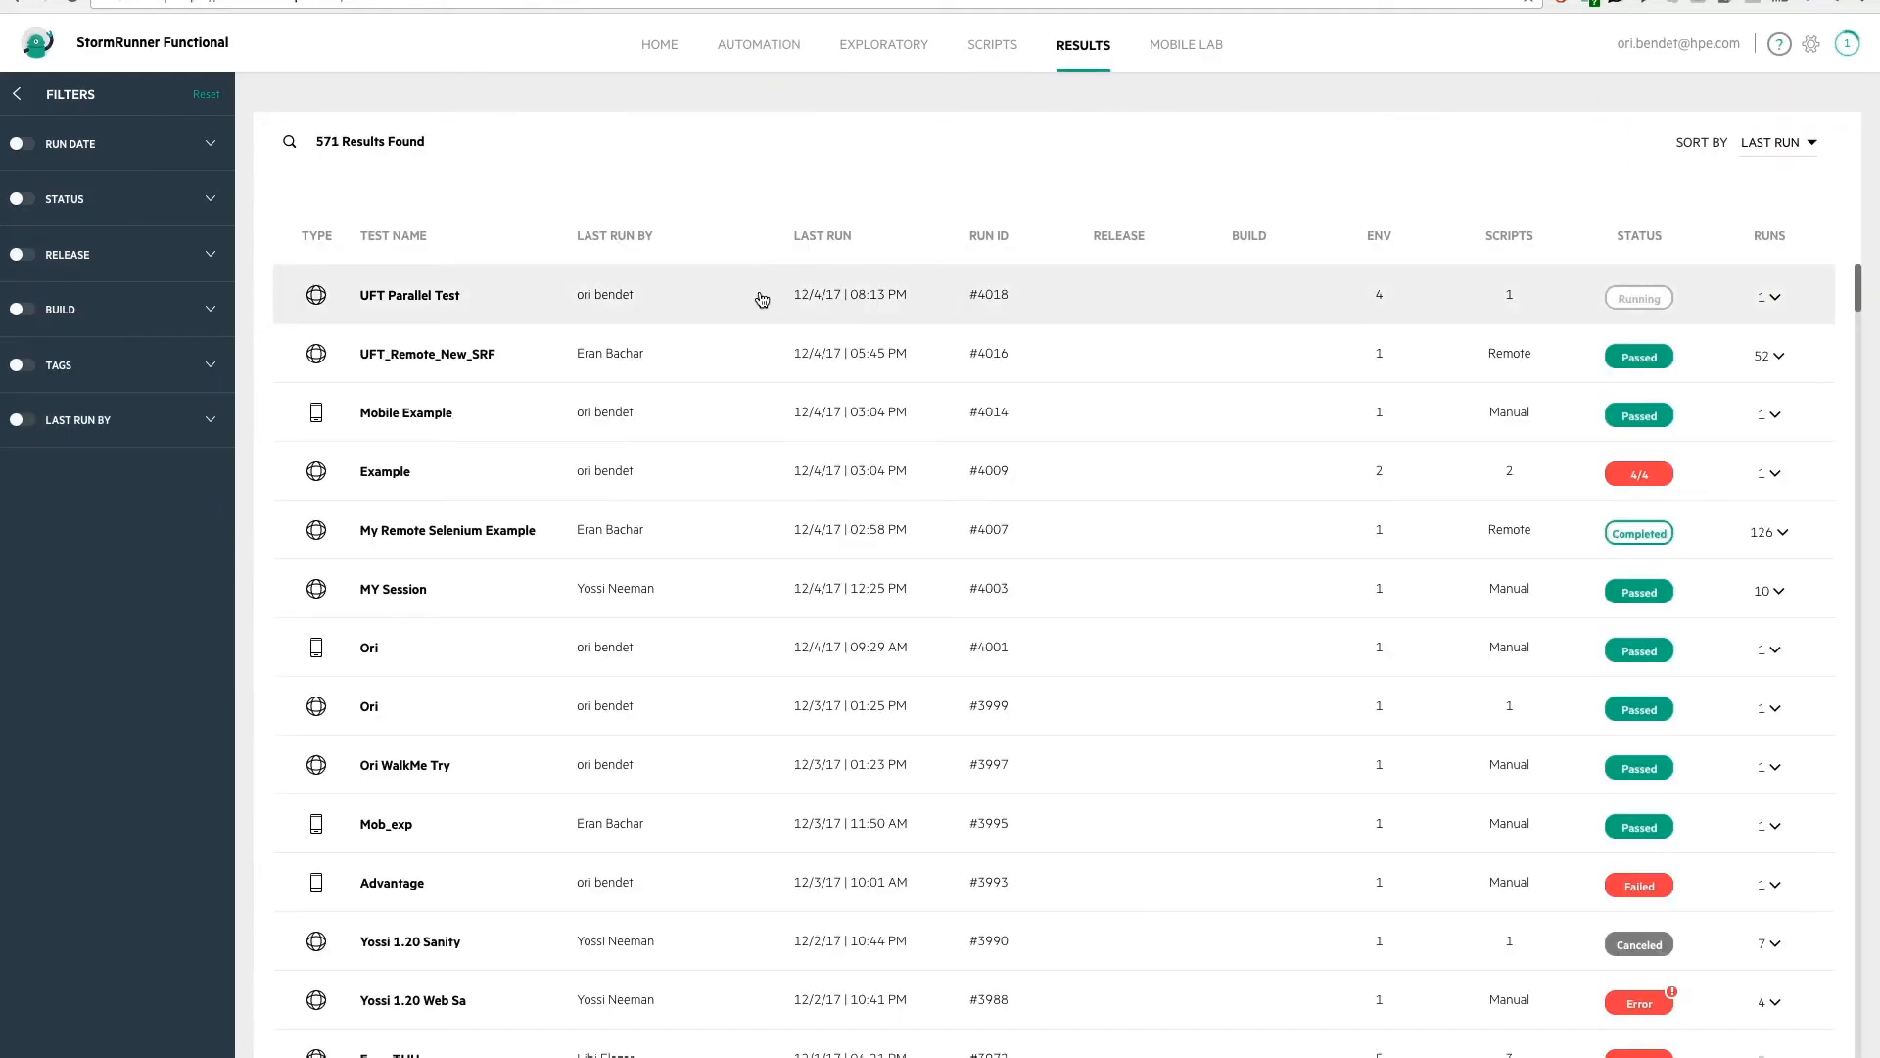
pyautogui.click(409, 295)
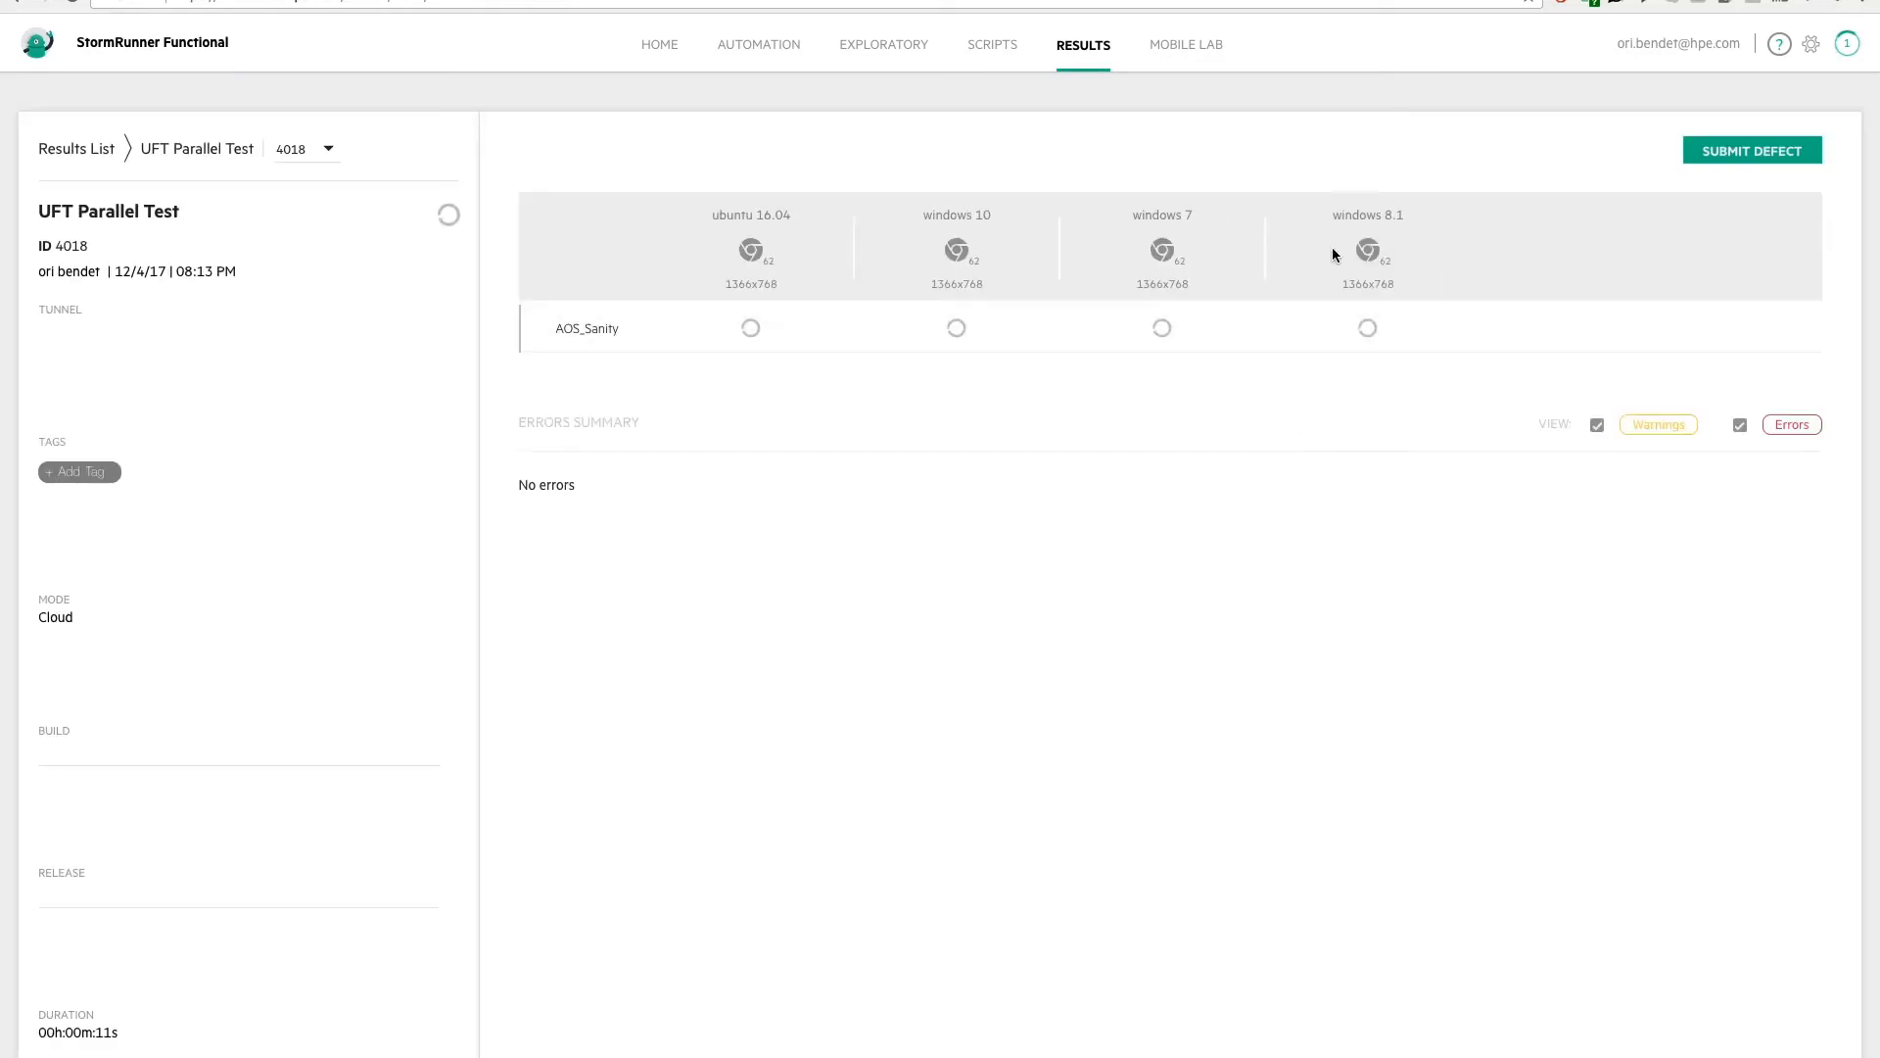